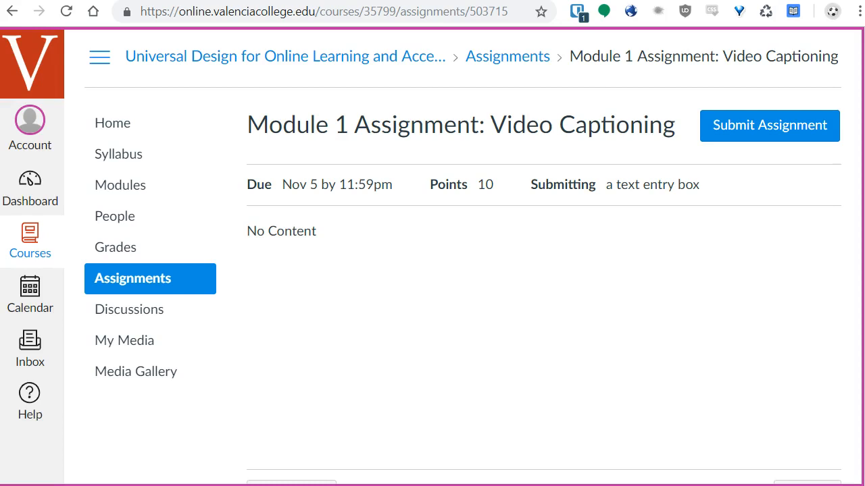
- Start a text-entry submission for the assignment and place the cursor in the text box
{"action": "left_click", "coordinate": [768, 126]}
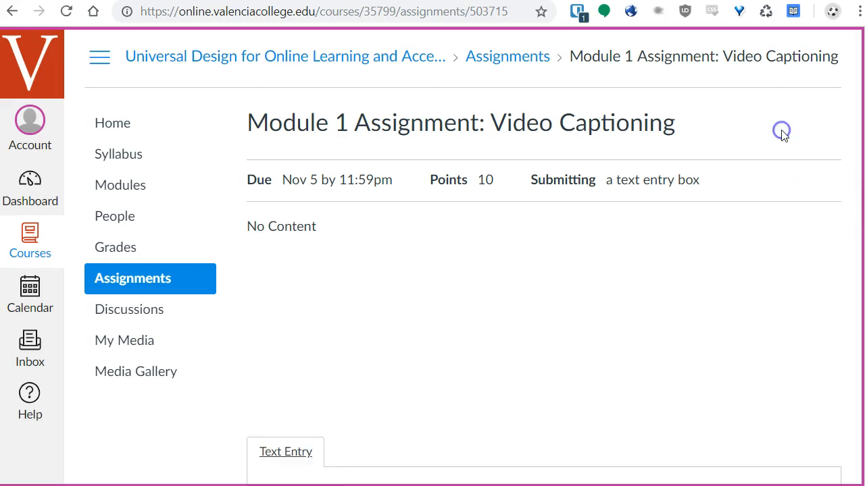
{"action": "scroll", "scroll_direction": "down", "scroll_amount": 3}
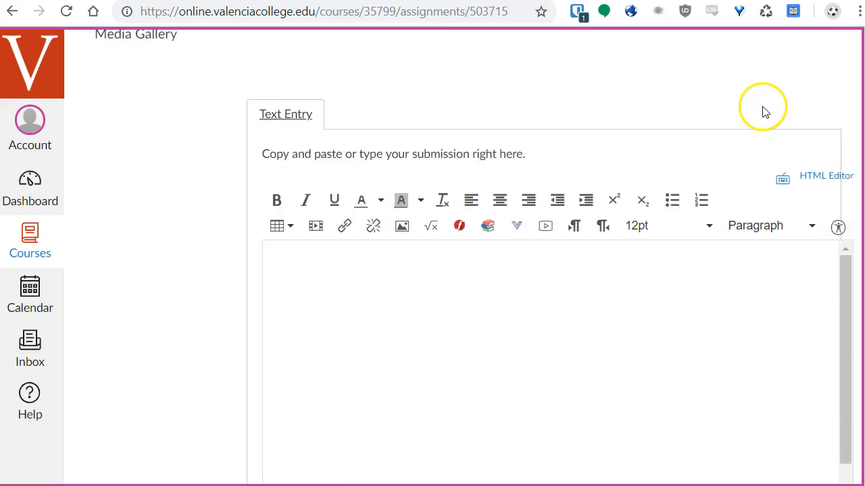
{"action": "scroll", "scroll_direction": "down", "scroll_amount": 3}
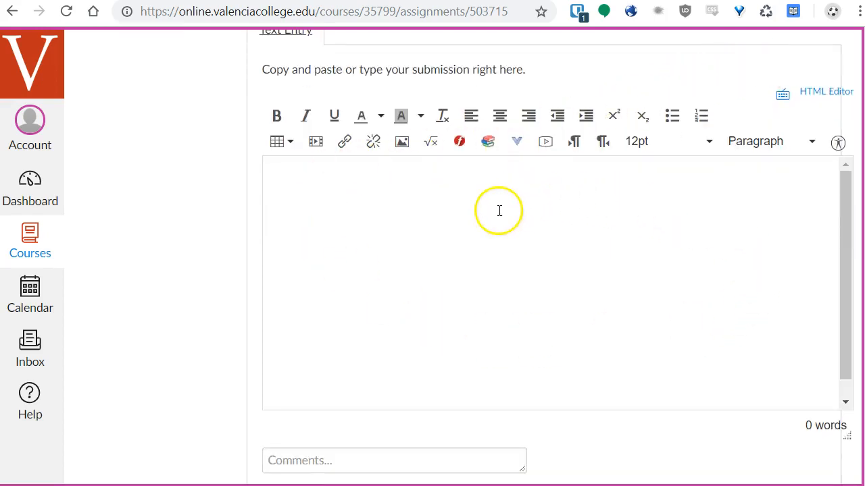
{"action": "left_click", "coordinate": [500, 211]}
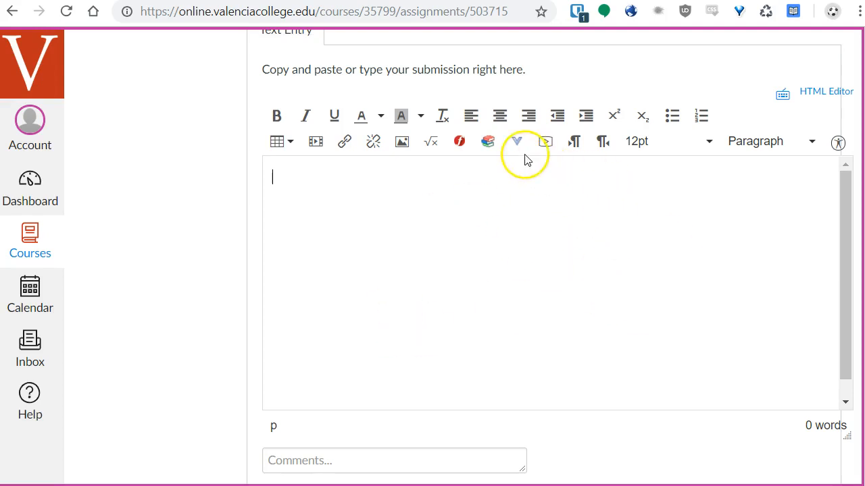
{"action": "mouse_move", "coordinate": [459, 141]}
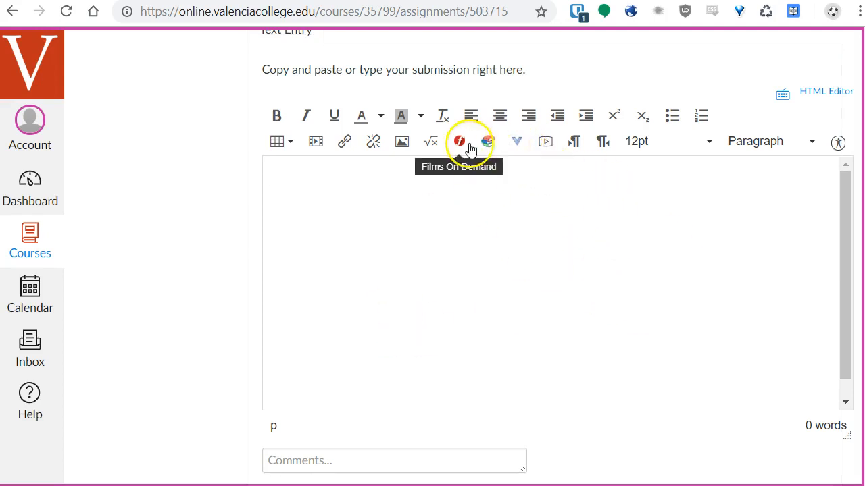
{"action": "mouse_move", "coordinate": [516, 142]}
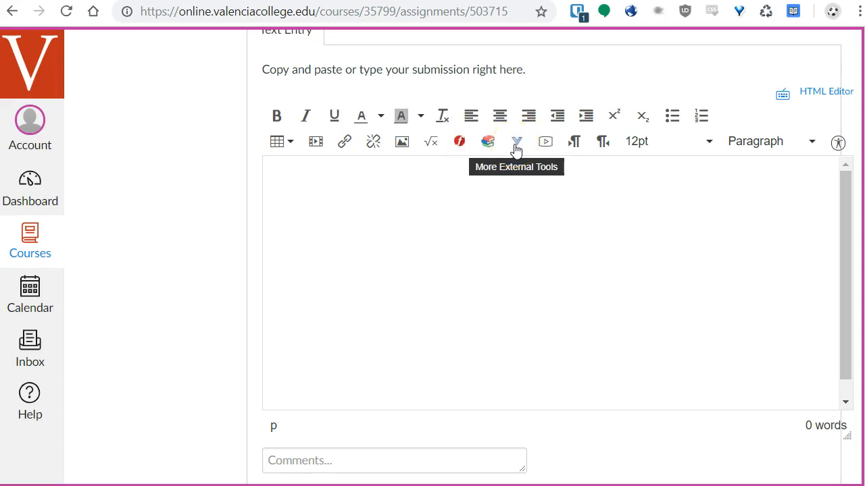
- Launch Embed Kaltura Media from the editor's More External Tools list
{"action": "left_click", "coordinate": [516, 141]}
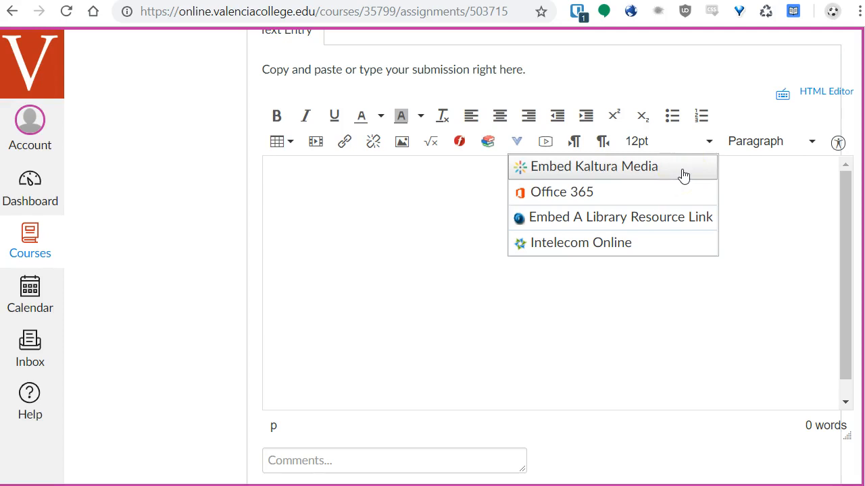
{"action": "left_click", "coordinate": [595, 166]}
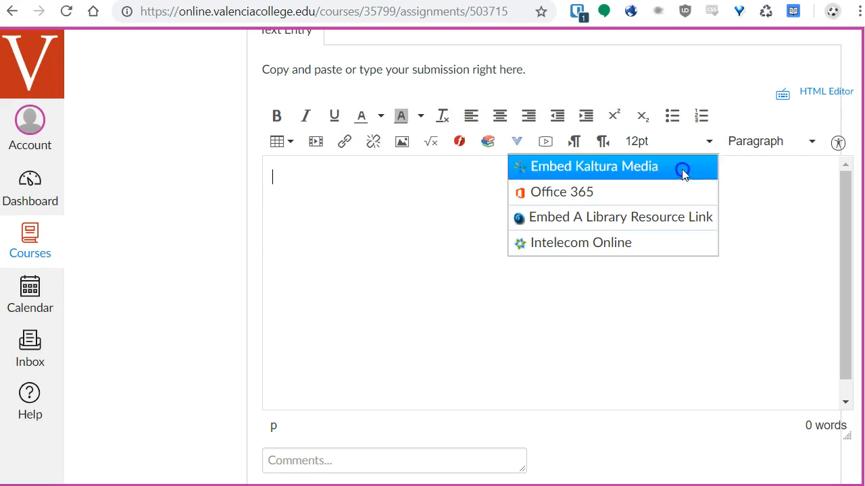
{"action": "left_click", "coordinate": [595, 166]}
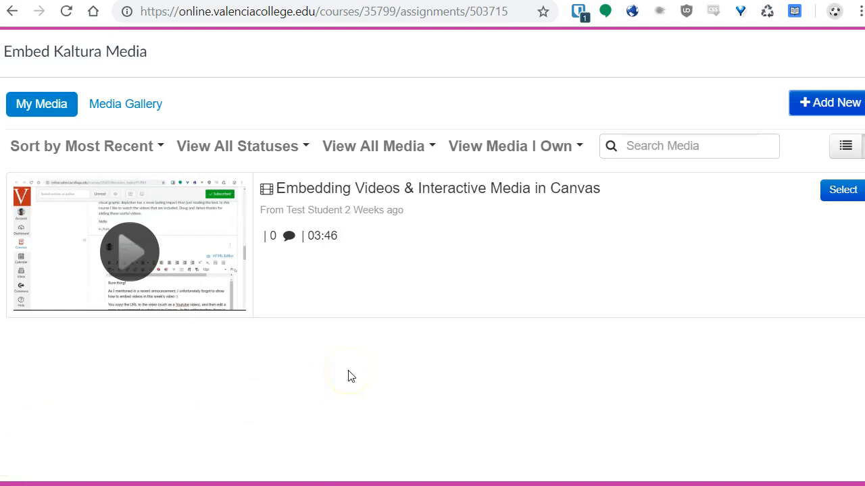
{"action": "mouse_move", "coordinate": [522, 346]}
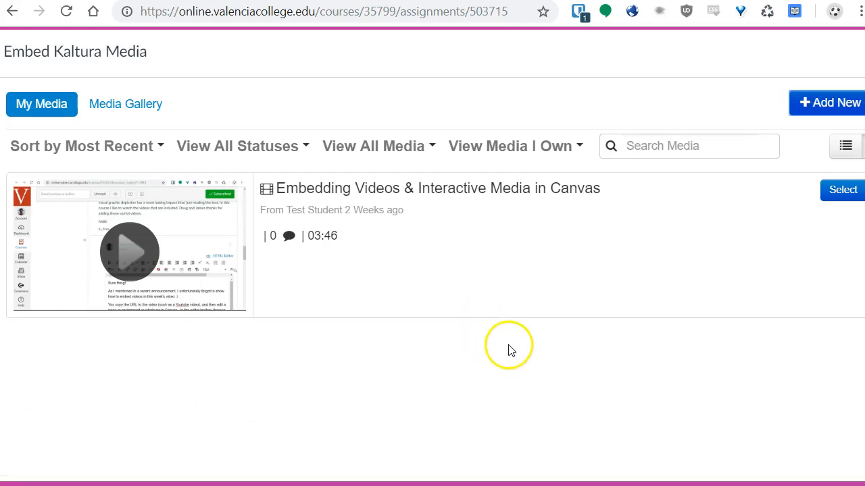
{"action": "mouse_move", "coordinate": [479, 264]}
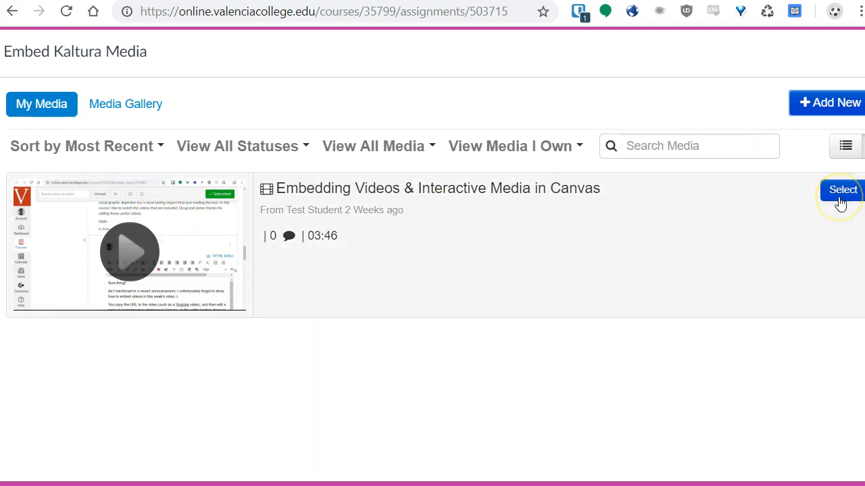
{"action": "mouse_move", "coordinate": [815, 148]}
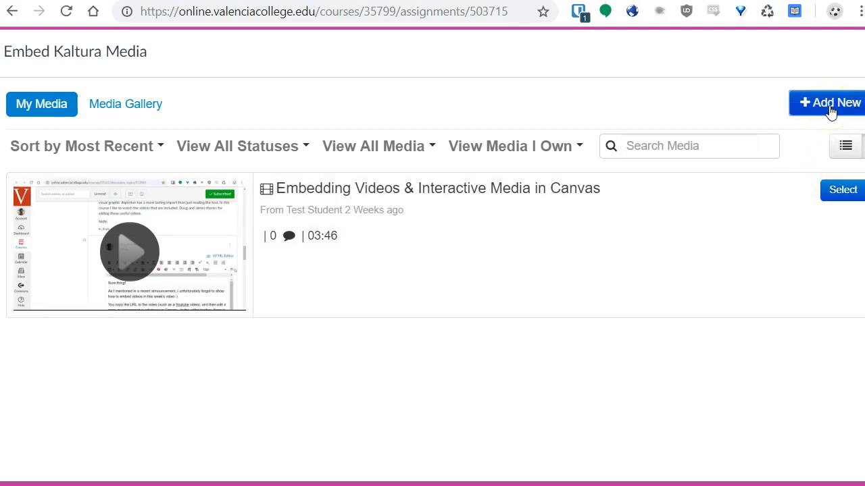
- Show Kaltura's Add New choices: Media Upload, Webcam Recording, YouTube, CaptureSpace, Video Quiz
{"action": "left_click", "coordinate": [826, 103]}
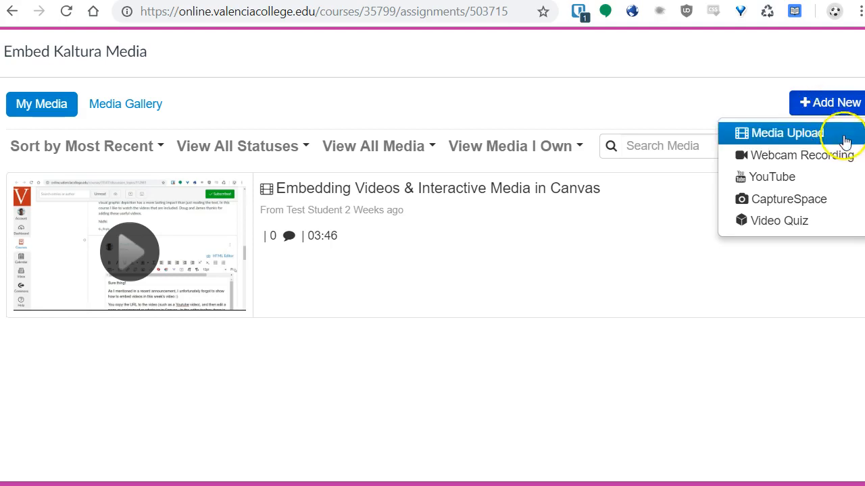
{"action": "mouse_move", "coordinate": [849, 135]}
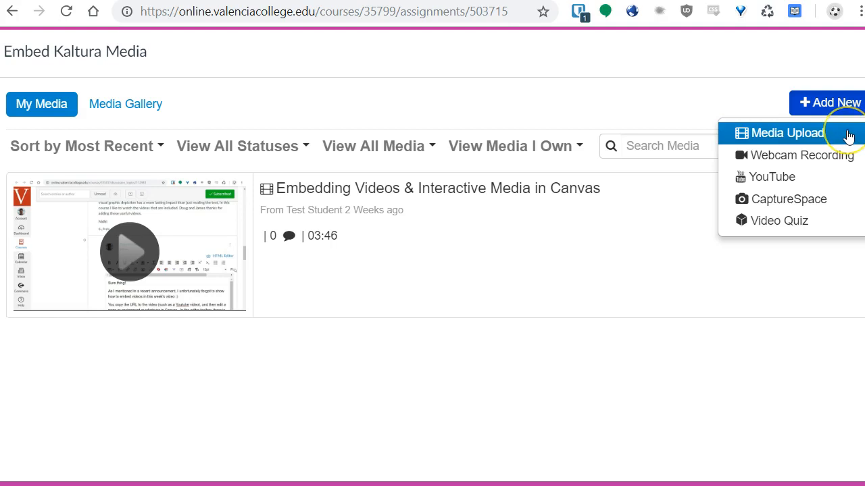
{"action": "mouse_move", "coordinate": [817, 132]}
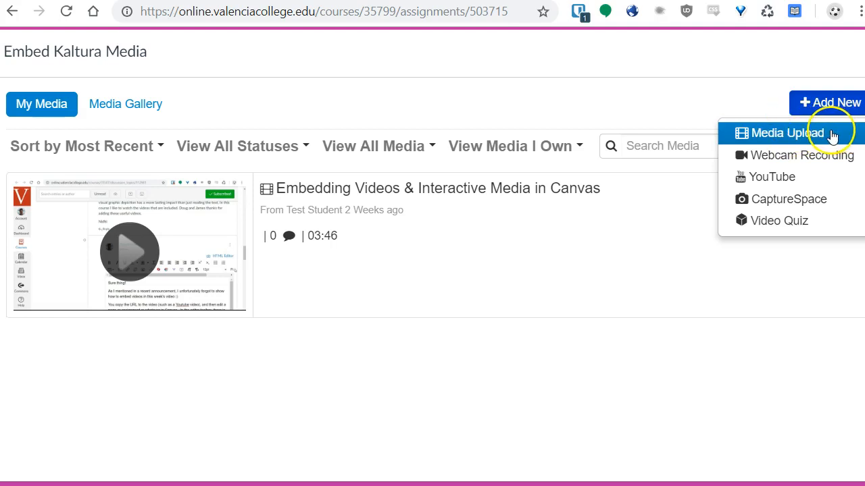
{"action": "mouse_move", "coordinate": [708, 135]}
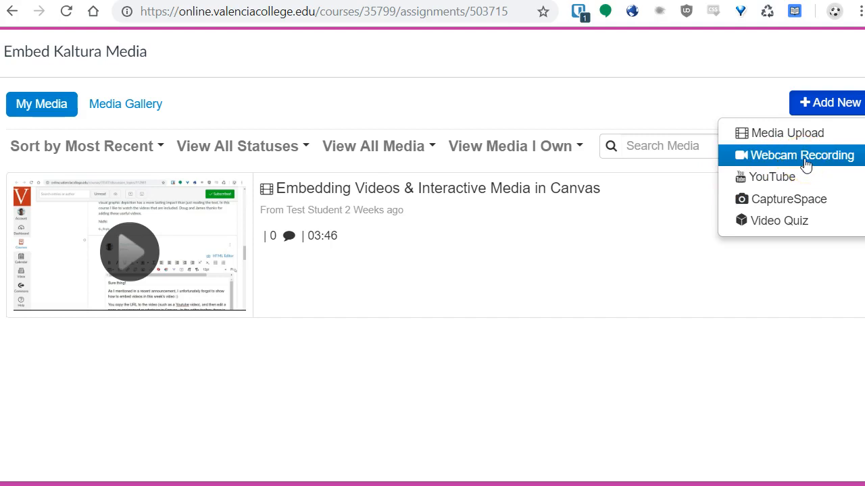
{"action": "mouse_move", "coordinate": [772, 176]}
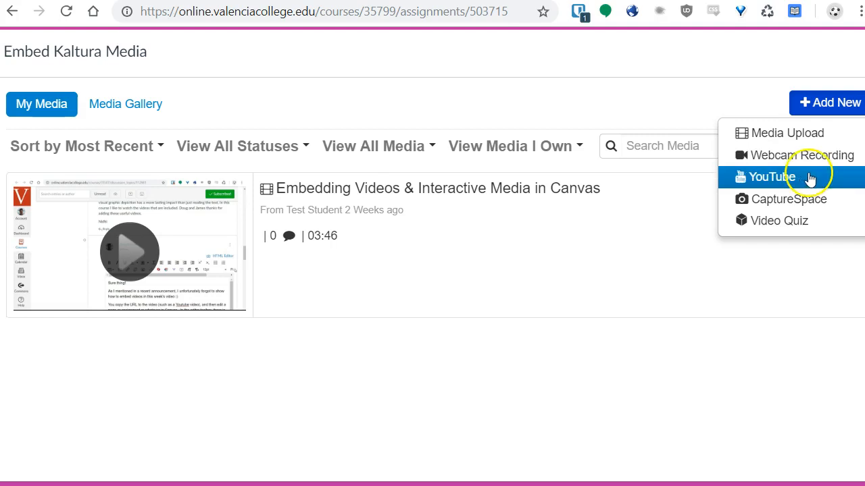
{"action": "mouse_move", "coordinate": [811, 177]}
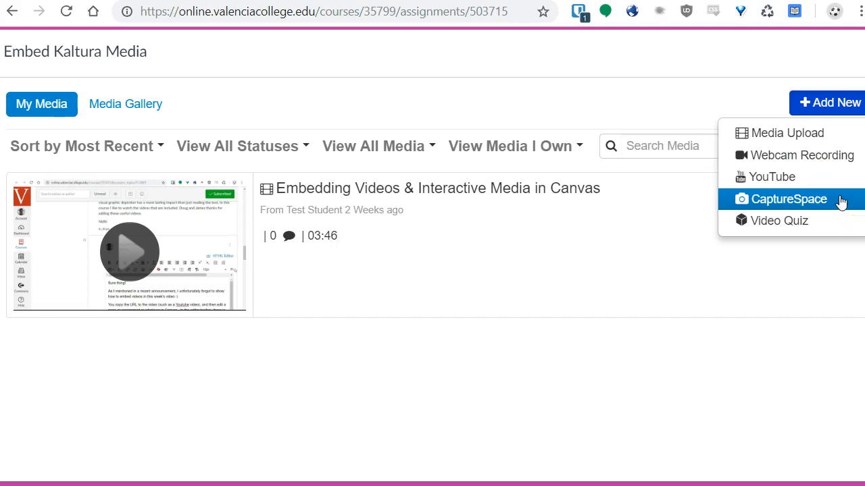
{"action": "mouse_move", "coordinate": [811, 155]}
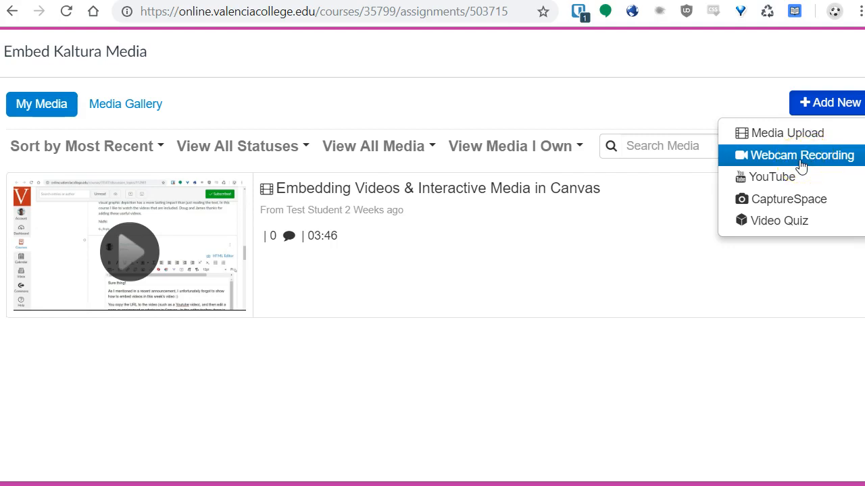
{"action": "left_click", "coordinate": [803, 155]}
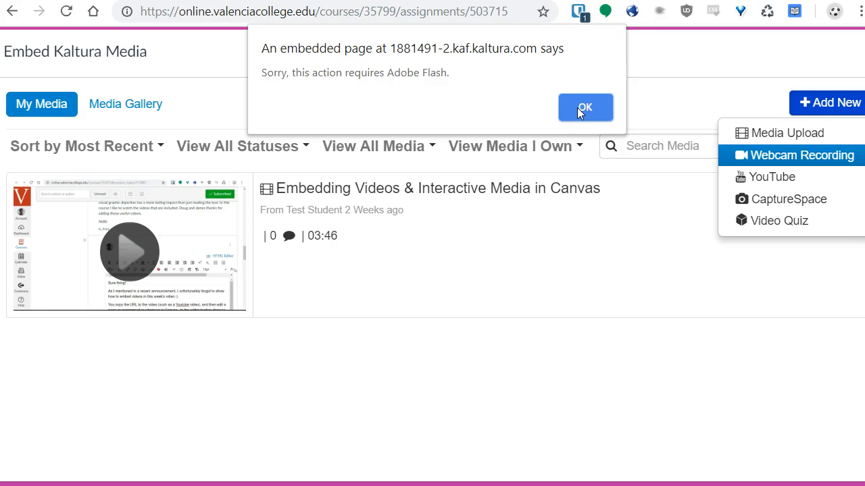
{"action": "left_click", "coordinate": [585, 106]}
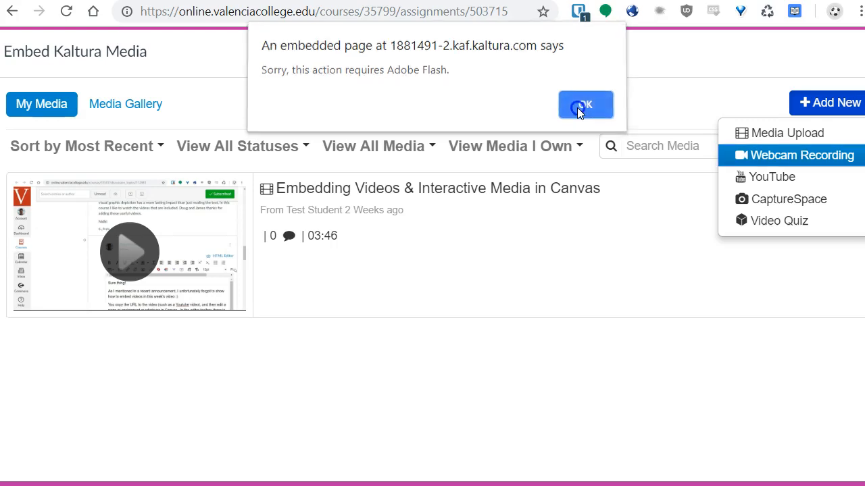
{"action": "left_click", "coordinate": [585, 105]}
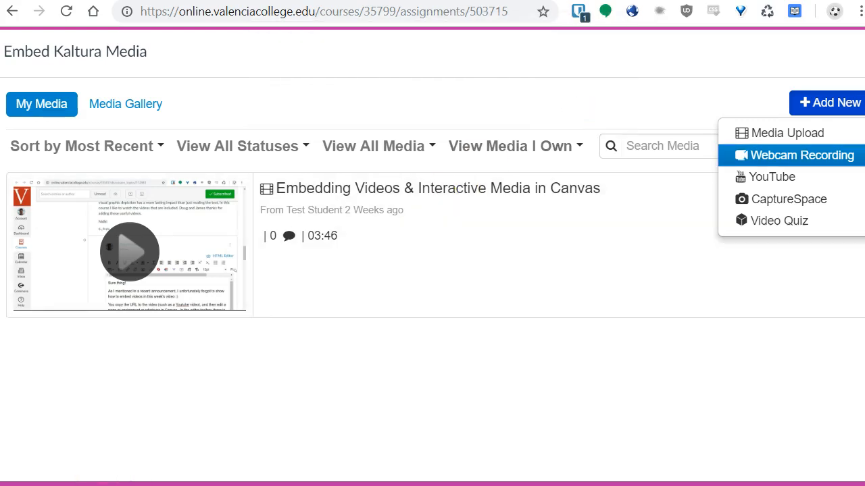
{"action": "mouse_move", "coordinate": [141, 38]}
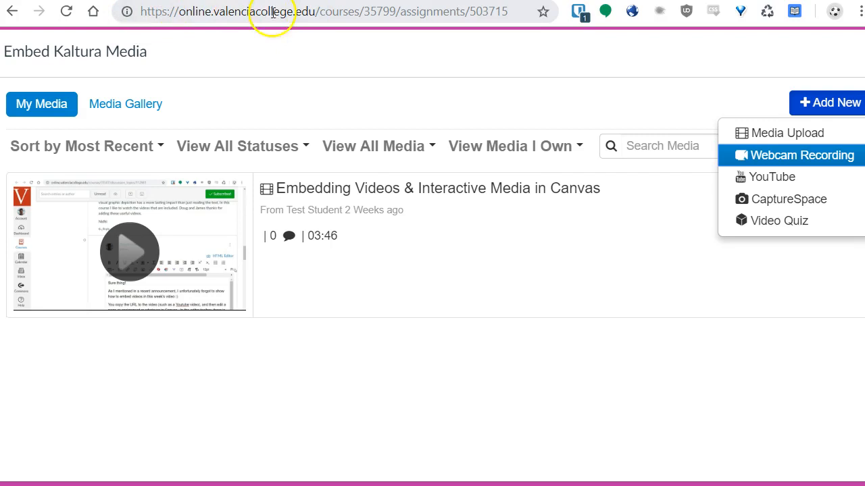
- Allow Flash for the college site in Chrome's site settings
{"action": "left_click", "coordinate": [127, 10]}
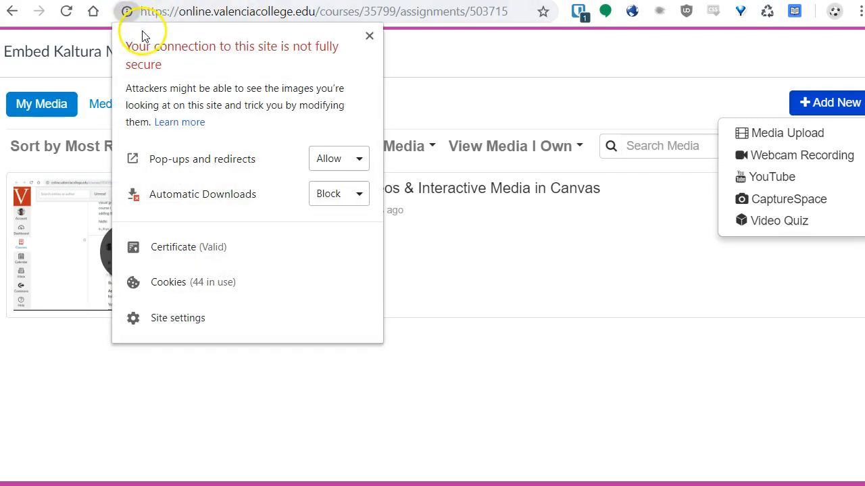
{"action": "mouse_move", "coordinate": [224, 319]}
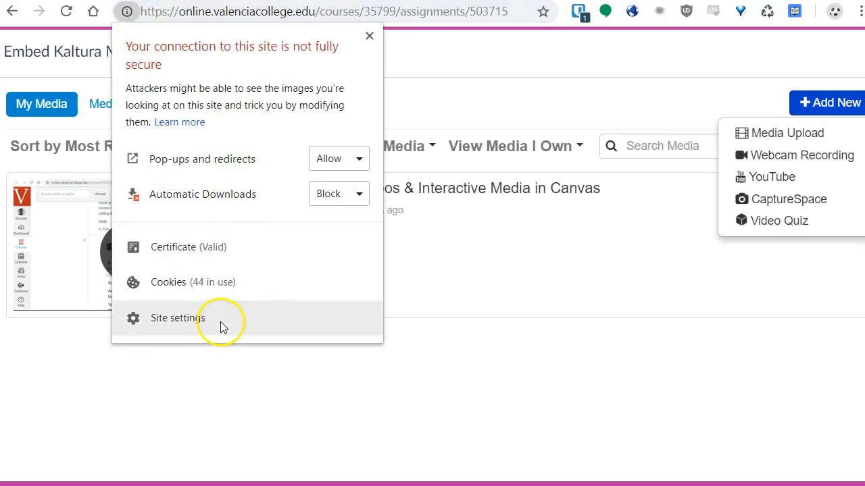
{"action": "left_click", "coordinate": [177, 319]}
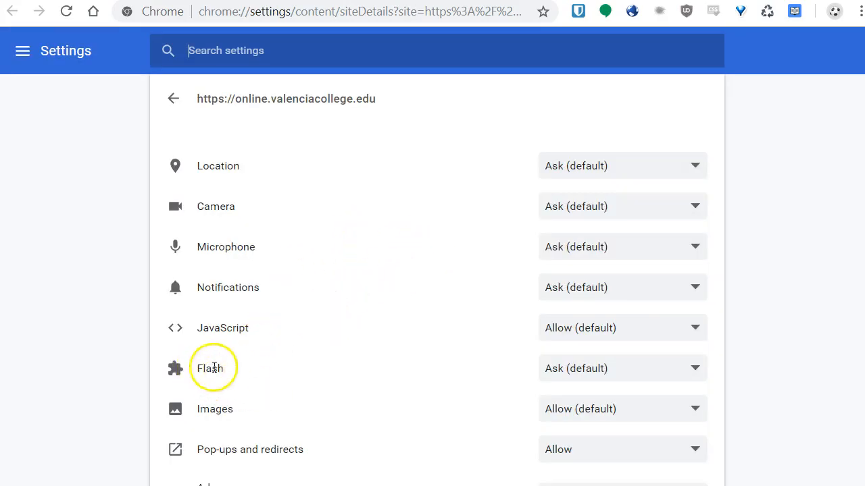
{"action": "left_click", "coordinate": [622, 368]}
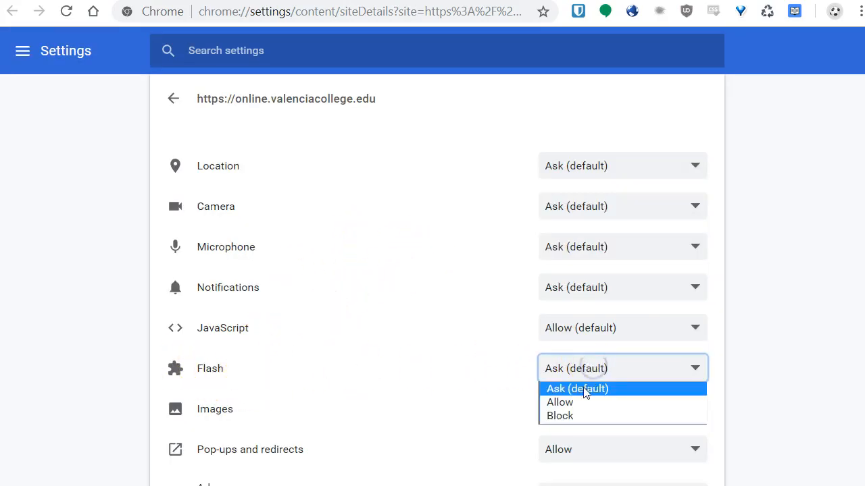
{"action": "left_click", "coordinate": [559, 402]}
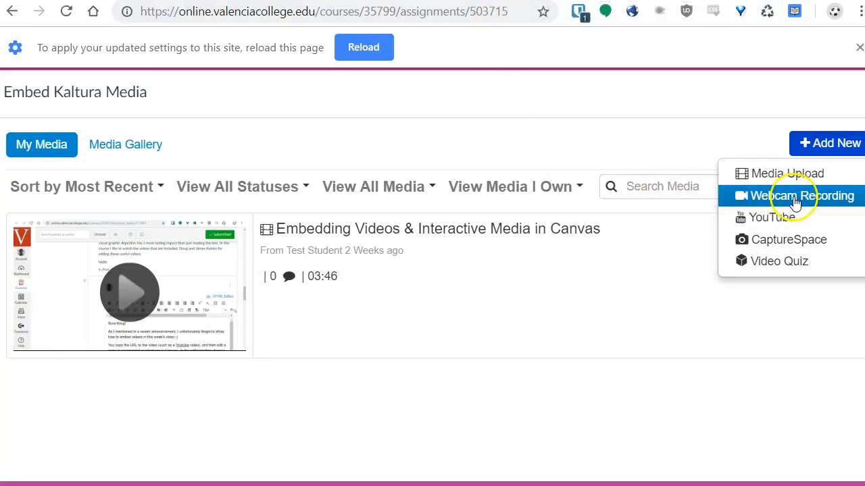
- Reload the assignment page to apply the permission and restart the submission
{"action": "left_click", "coordinate": [363, 46]}
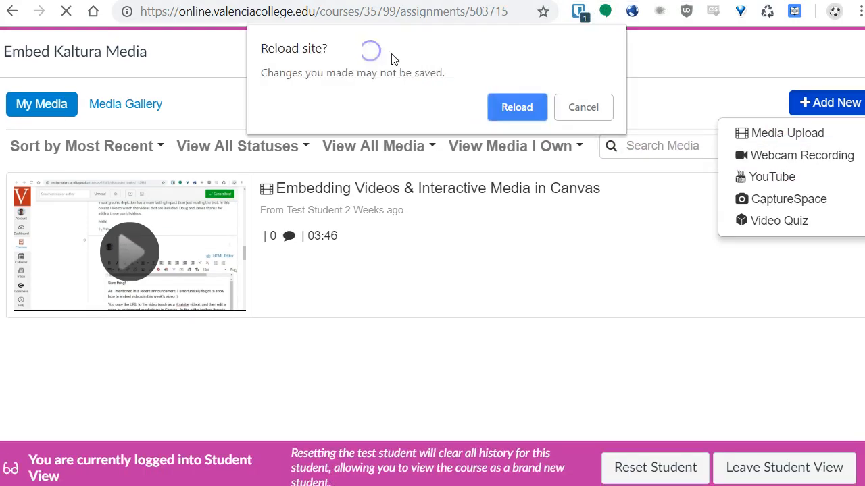
{"action": "left_click", "coordinate": [583, 106]}
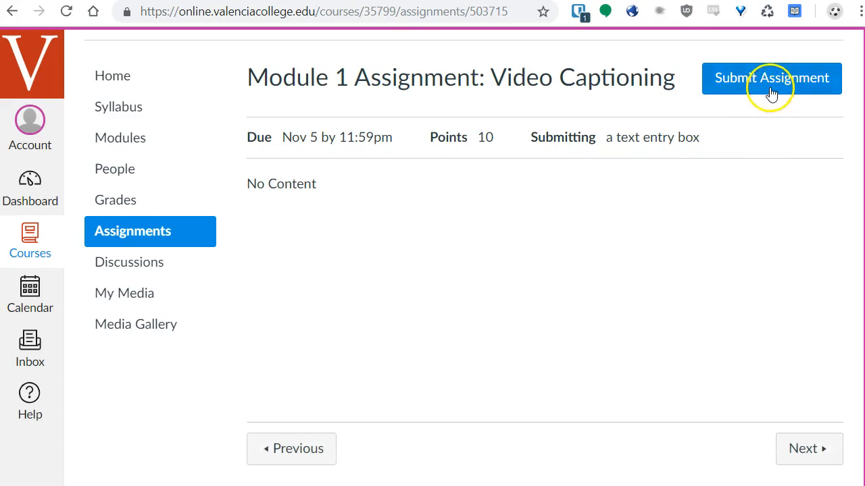
{"action": "left_click", "coordinate": [770, 77]}
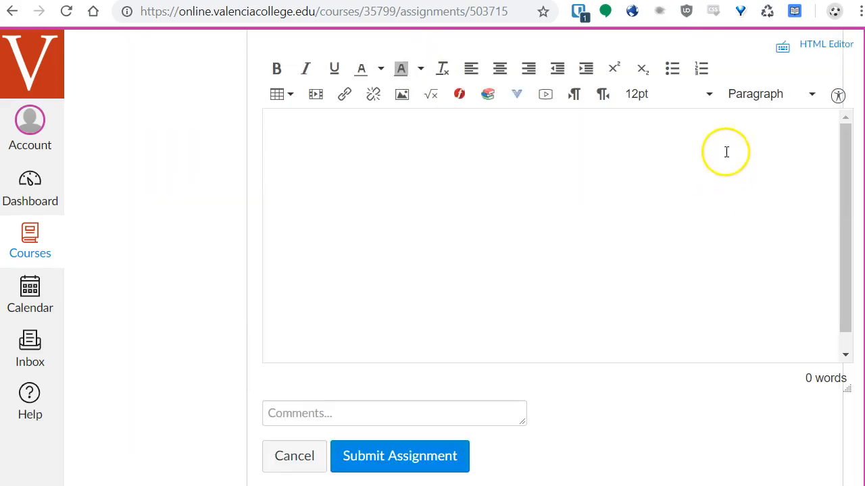
- Launch Embed Kaltura Media again and choose Add New > Webcam Recording
{"action": "left_click", "coordinate": [520, 94]}
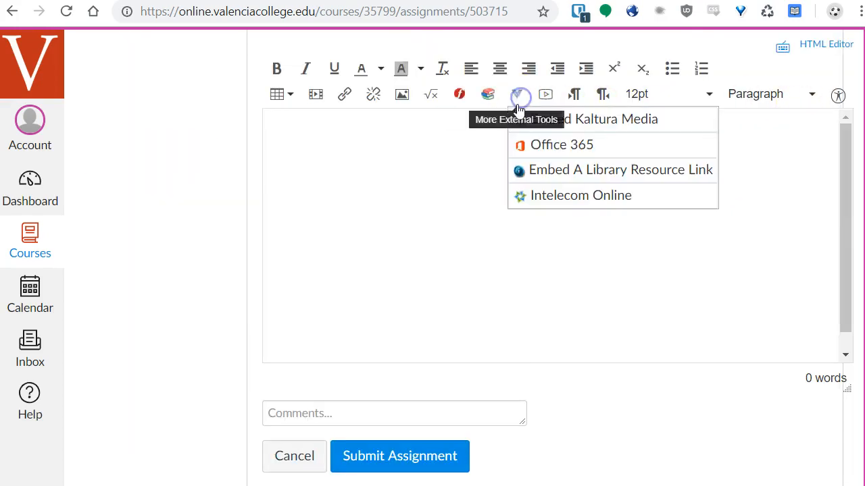
{"action": "left_click", "coordinate": [601, 118]}
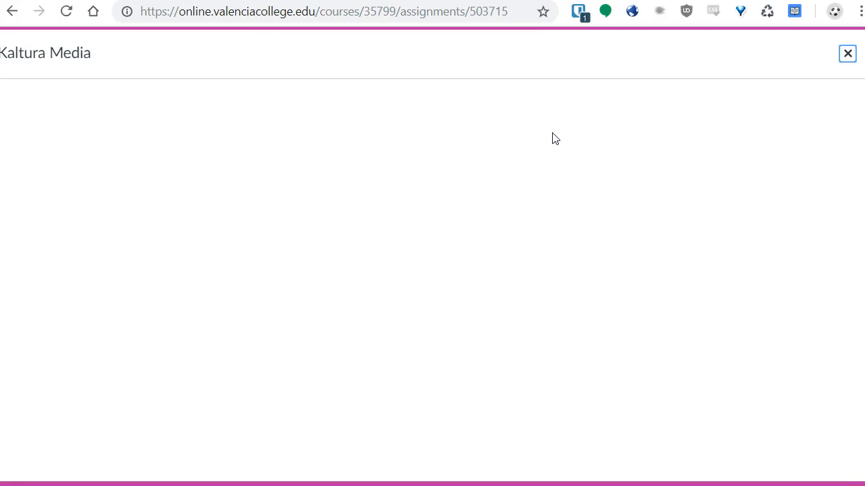
{"action": "left_click", "coordinate": [773, 102]}
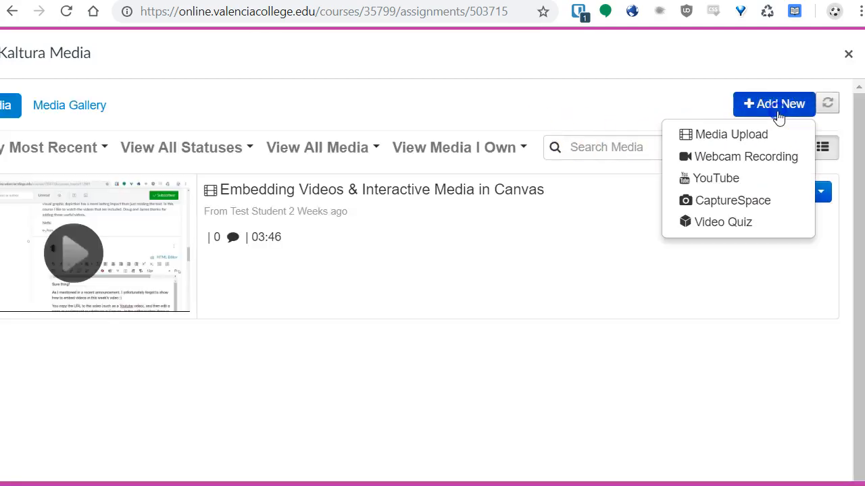
{"action": "left_click", "coordinate": [773, 104]}
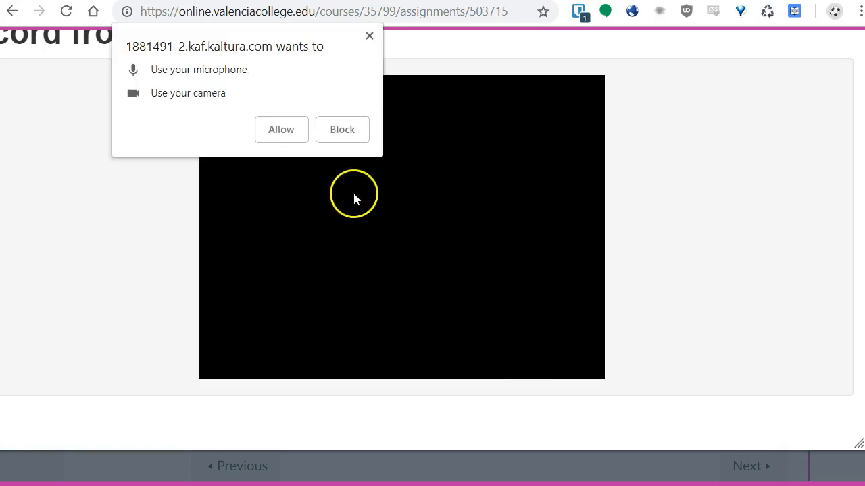
- Allow camera and microphone, record a 31-second webcam clip, preview it and save it for upload
{"action": "left_click", "coordinate": [281, 130]}
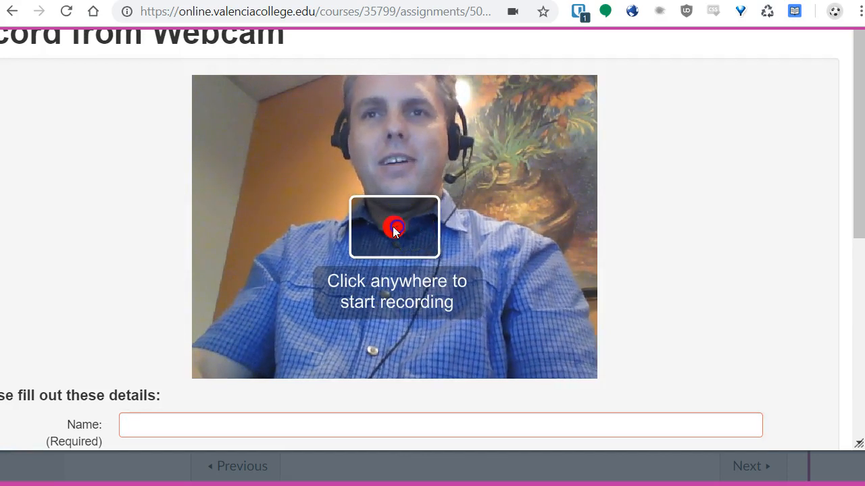
{"action": "left_click", "coordinate": [395, 227]}
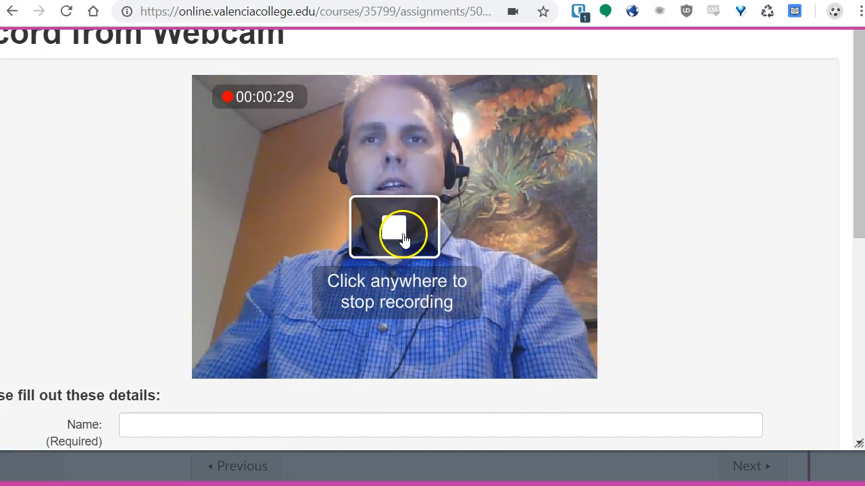
{"action": "left_click", "coordinate": [394, 227]}
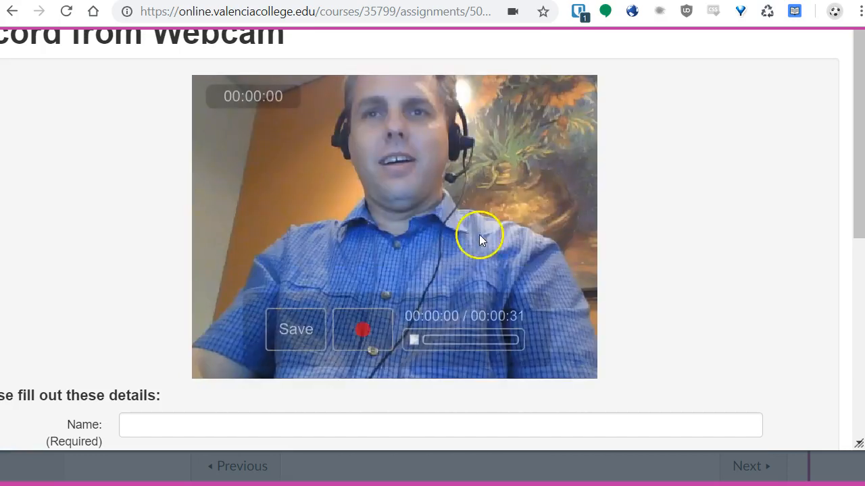
{"action": "left_click", "coordinate": [362, 330]}
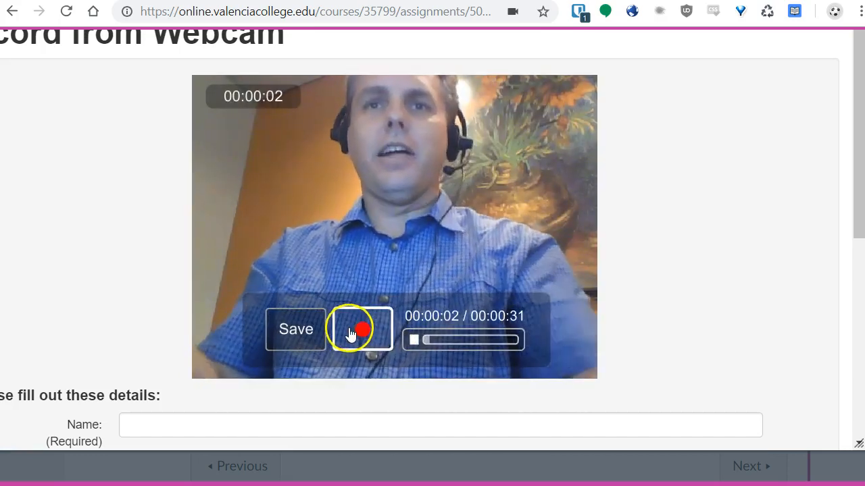
{"action": "left_click", "coordinate": [362, 330]}
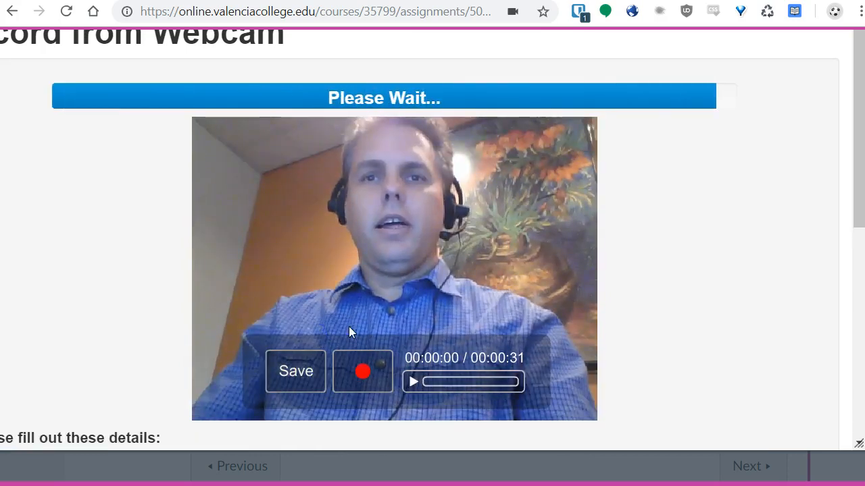
{"action": "mouse_move", "coordinate": [645, 240]}
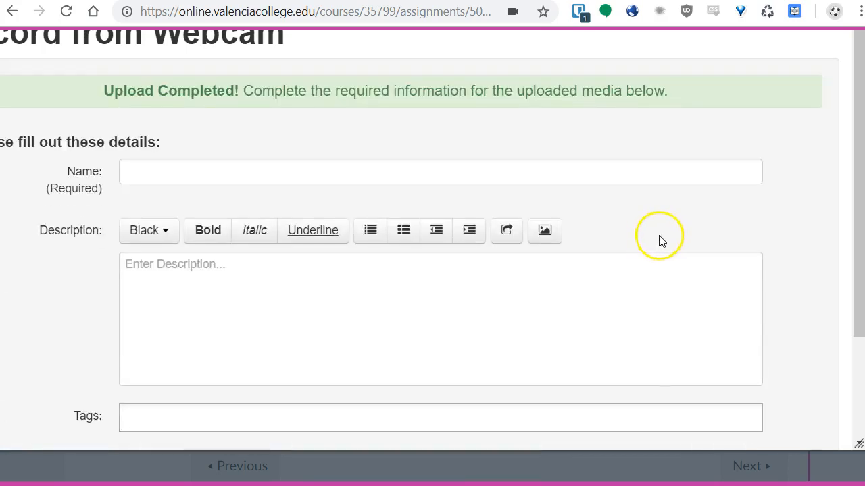
- Name the uploaded recording 'Sample Video Introduction' and save its details
{"action": "left_click", "coordinate": [440, 170]}
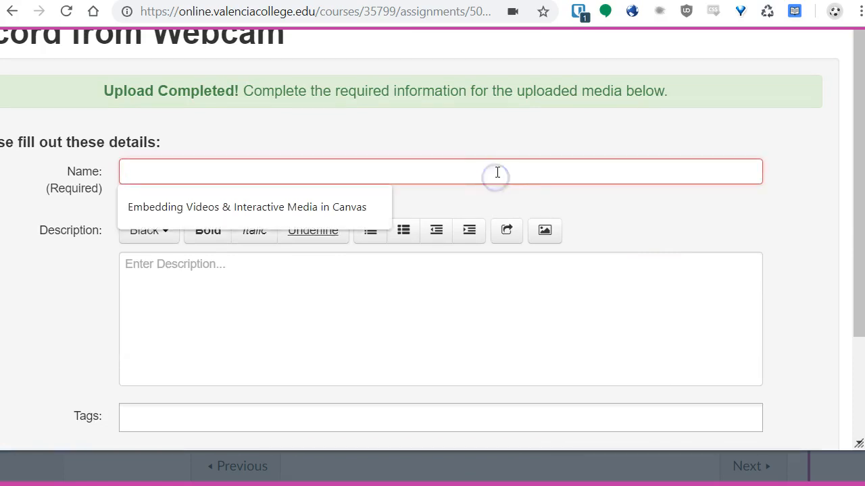
{"action": "left_click", "coordinate": [439, 171]}
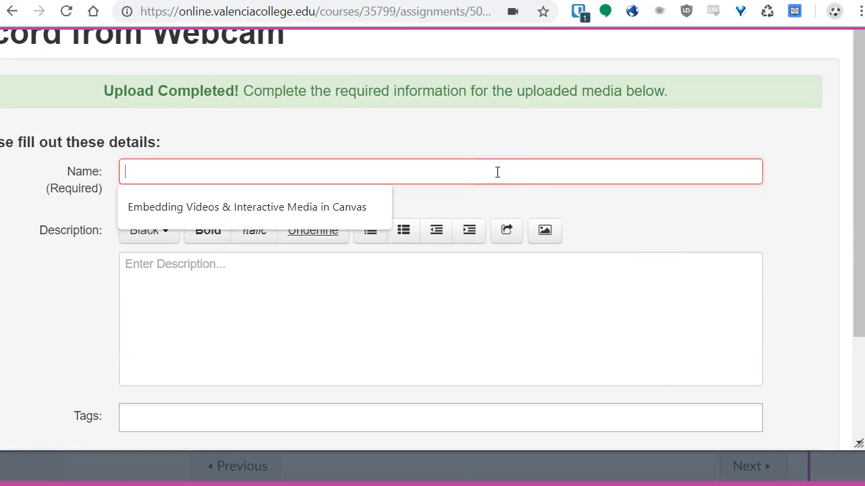
{"action": "type", "text": "Sample Video"}
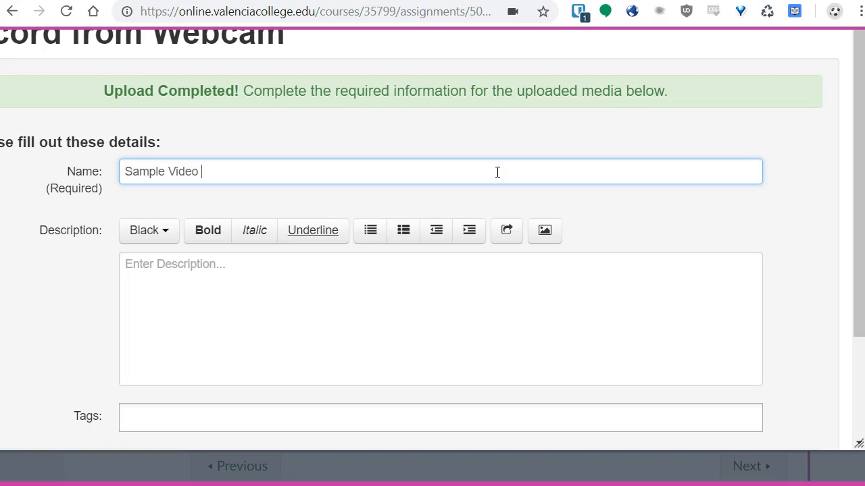
{"action": "type", "text": "Introdu"}
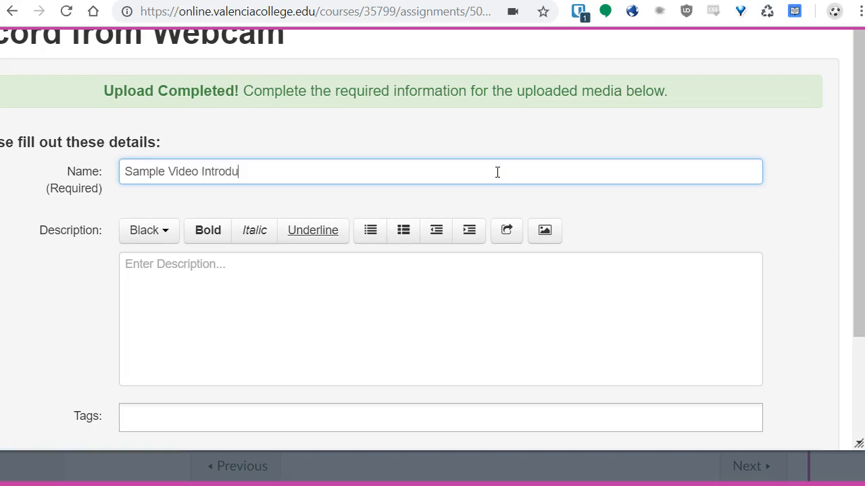
{"action": "type", "text": "ction"}
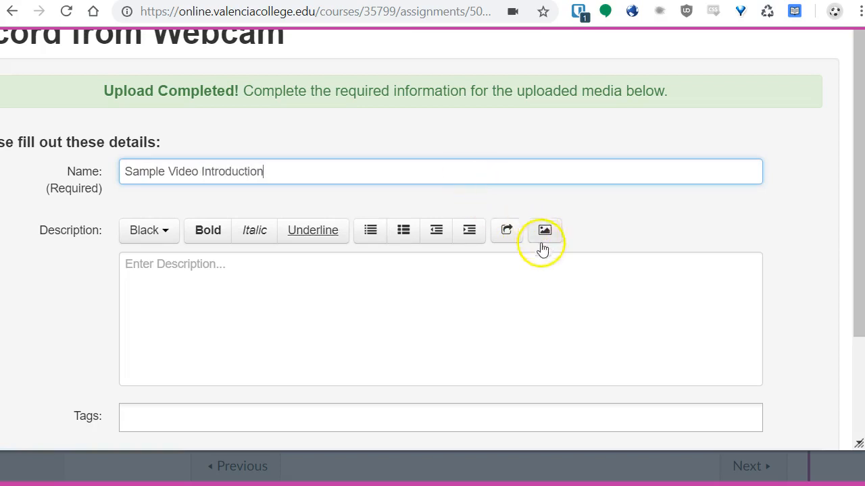
{"action": "scroll", "scroll_direction": "down", "scroll_amount": 3}
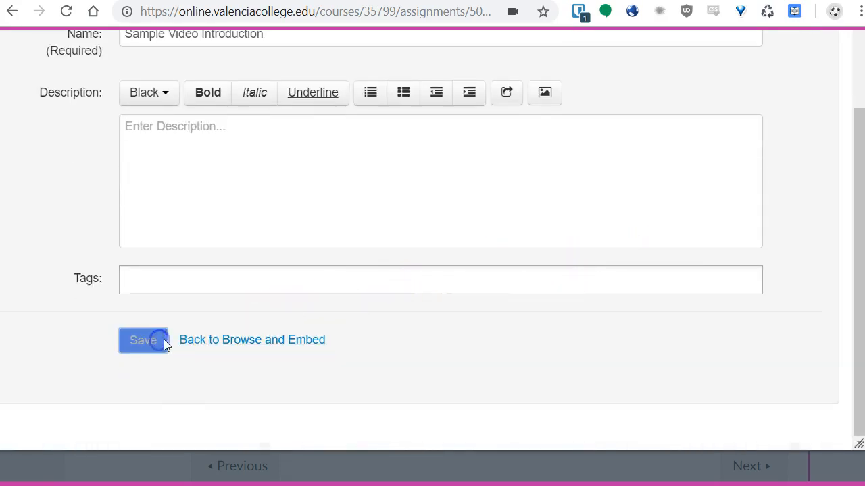
{"action": "left_click", "coordinate": [143, 341]}
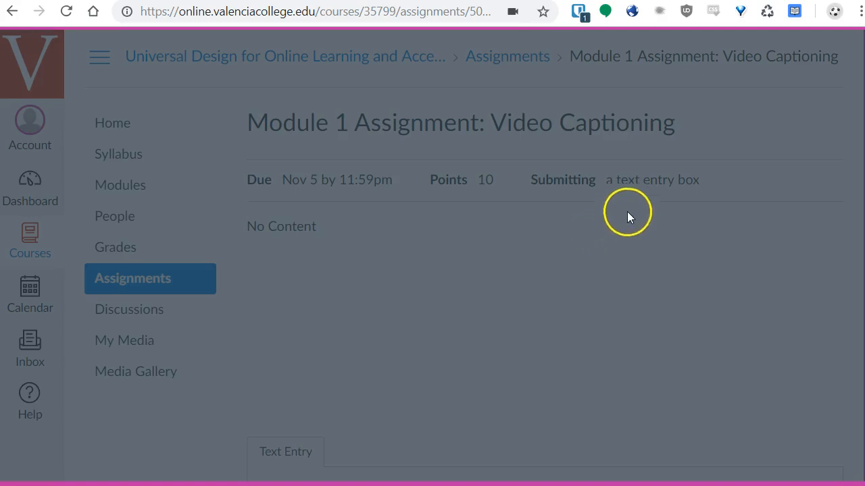
{"action": "mouse_move", "coordinate": [173, 381]}
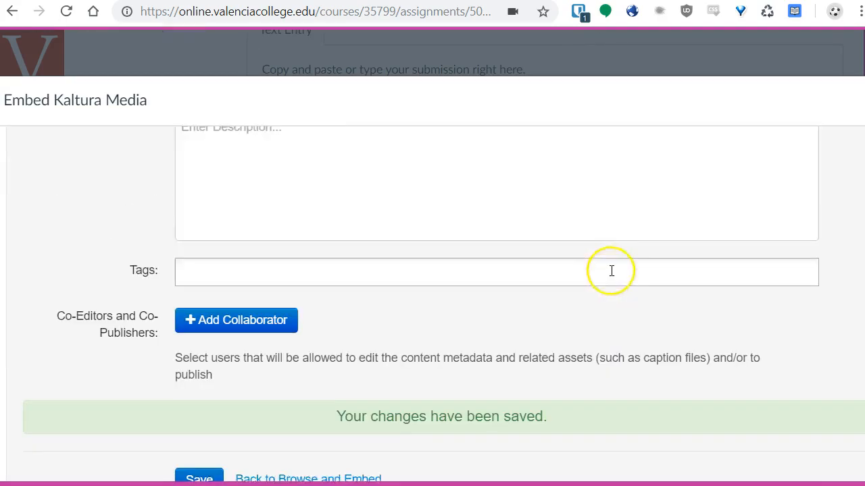
- Save the video details again once the upload completes
{"action": "scroll", "scroll_direction": "down", "scroll_amount": 3}
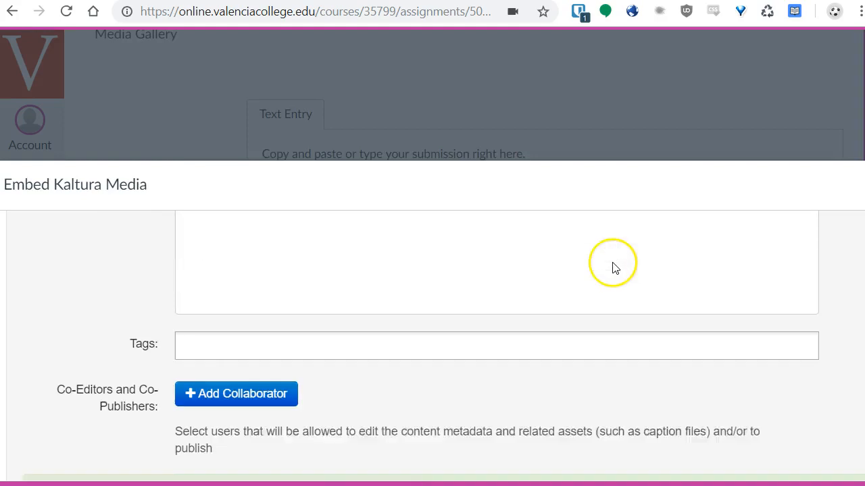
{"action": "left_click", "coordinate": [198, 290]}
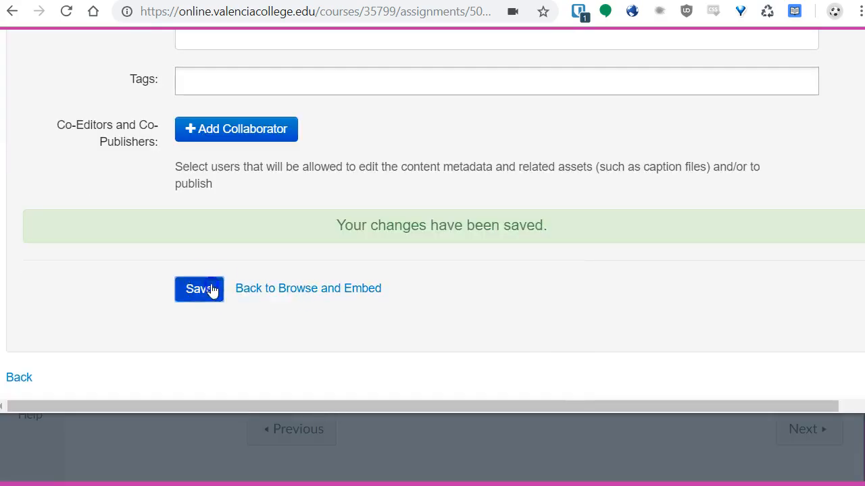
{"action": "left_click", "coordinate": [198, 289]}
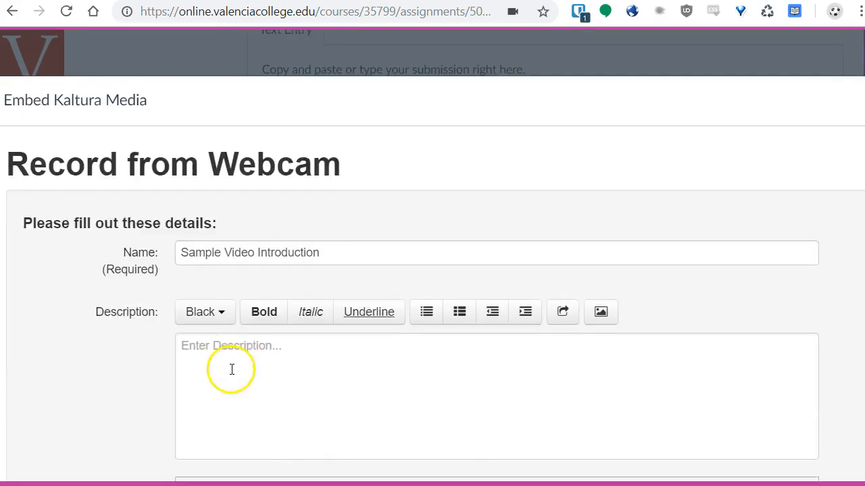
- Return to Browse and Embed and embed Sample Video Introduction into the submission text box
{"action": "left_click", "coordinate": [199, 373]}
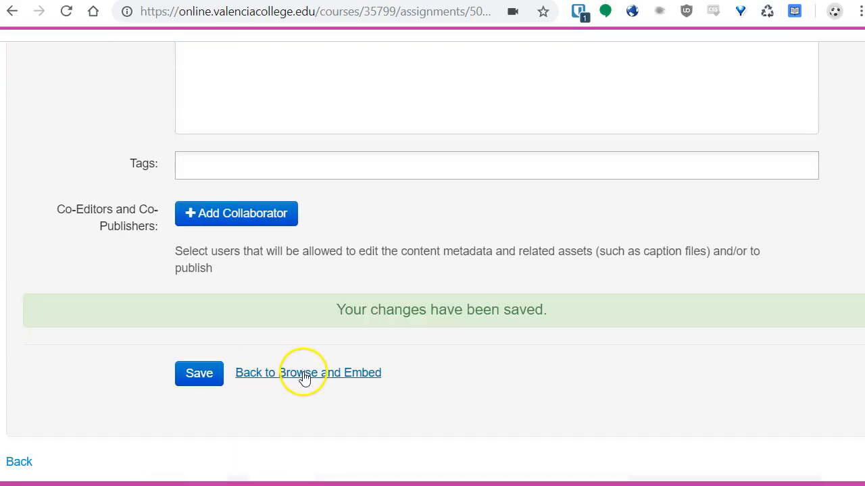
{"action": "left_click", "coordinate": [308, 373]}
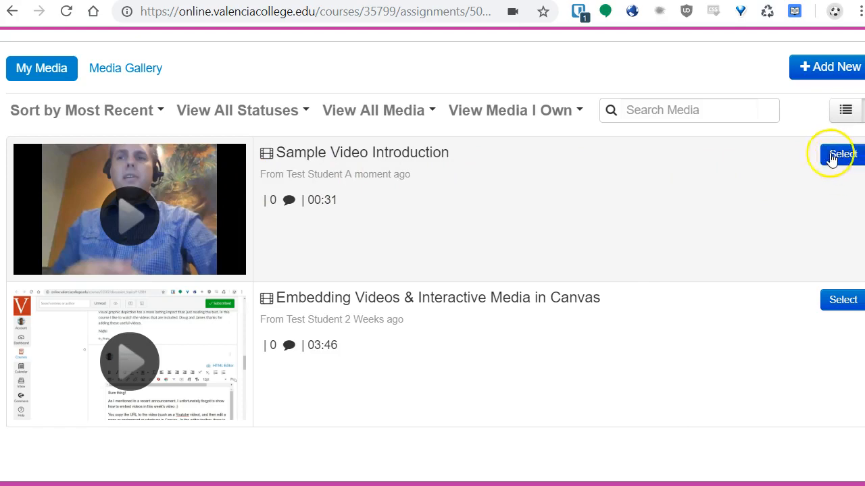
{"action": "mouse_move", "coordinate": [236, 373]}
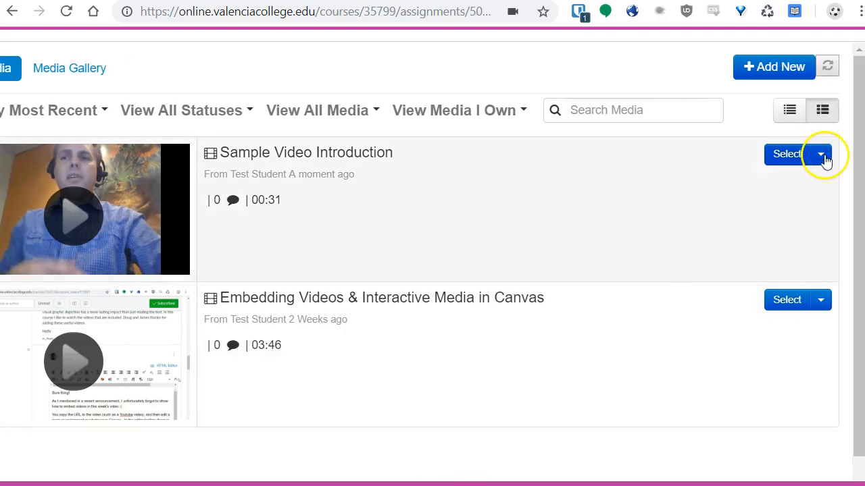
{"action": "left_click", "coordinate": [818, 154]}
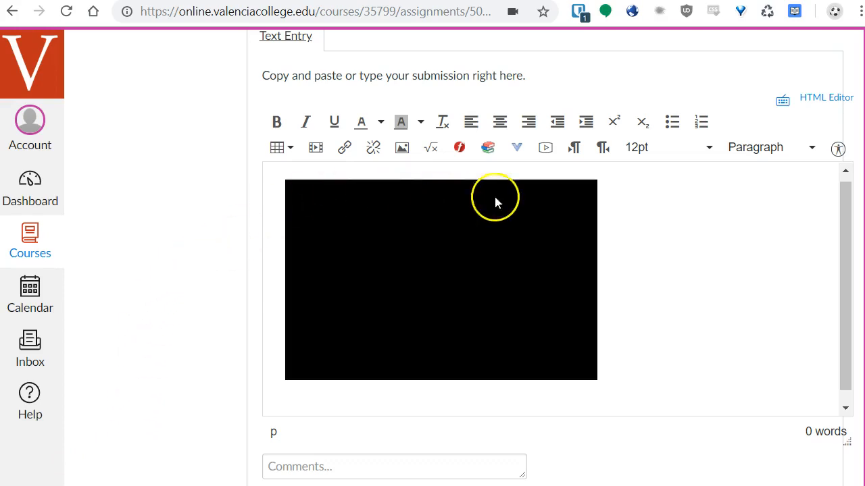
{"action": "mouse_move", "coordinate": [704, 249]}
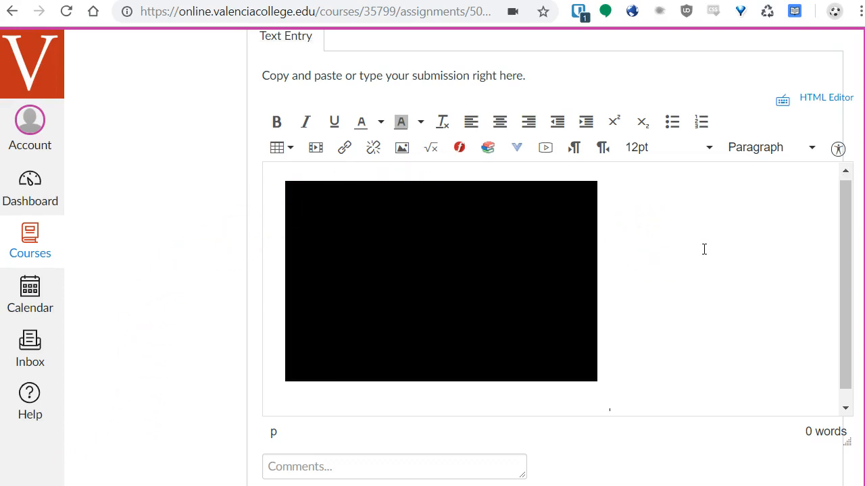
- Submit the Module 1 Video Captioning assignment with the embedded webcam video
{"action": "scroll", "scroll_direction": "down", "scroll_amount": 3}
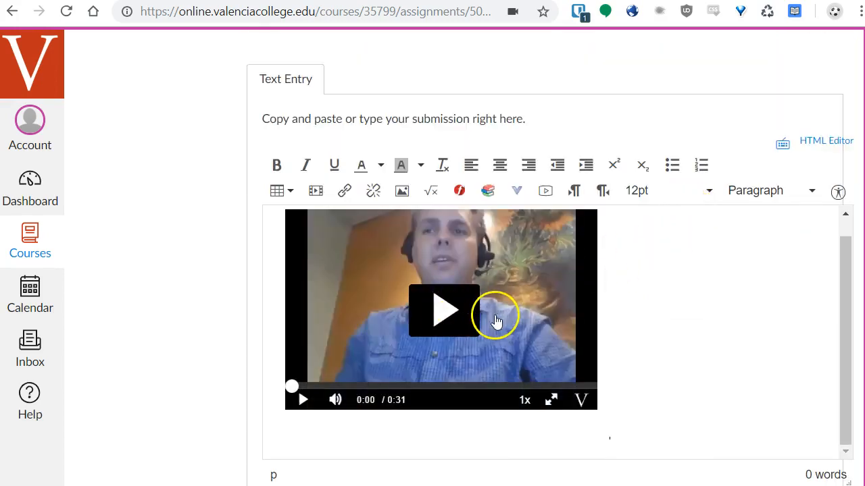
{"action": "scroll", "scroll_direction": "down", "scroll_amount": 3}
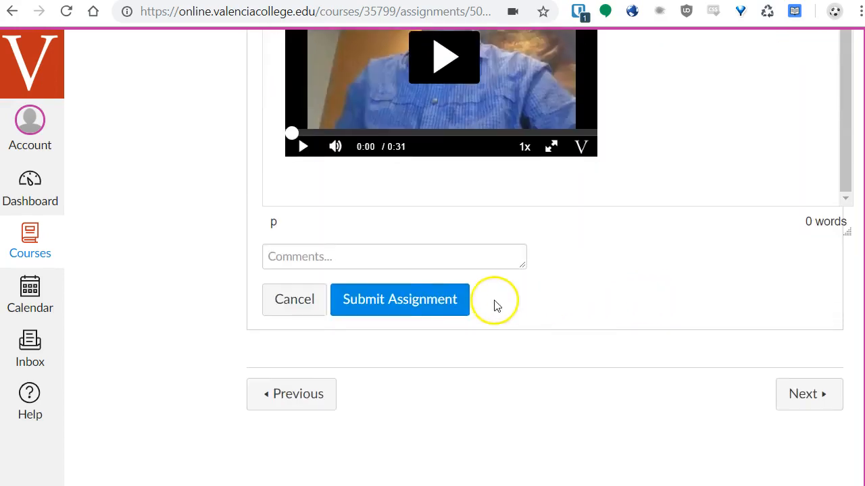
{"action": "left_click", "coordinate": [400, 300]}
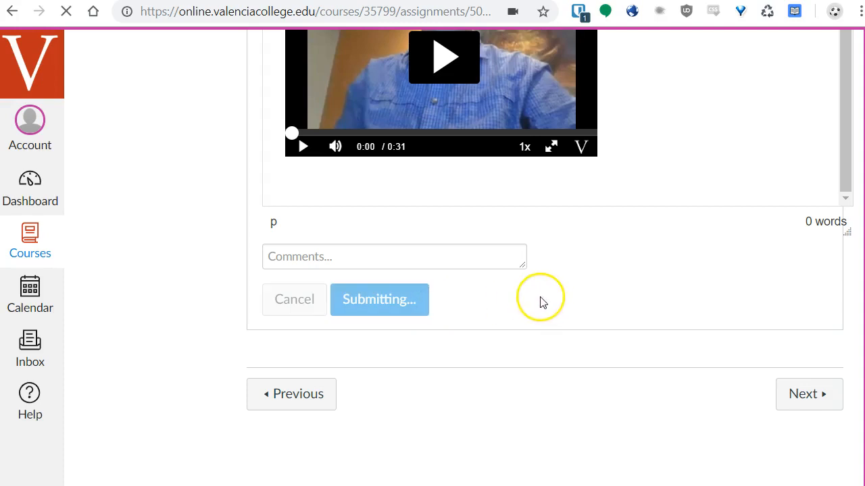
{"action": "left_click", "coordinate": [378, 300]}
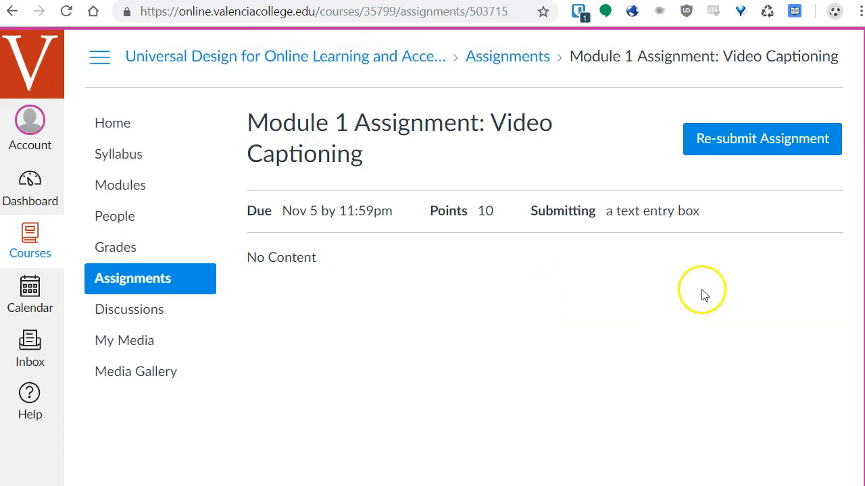
{"action": "left_click", "coordinate": [762, 138]}
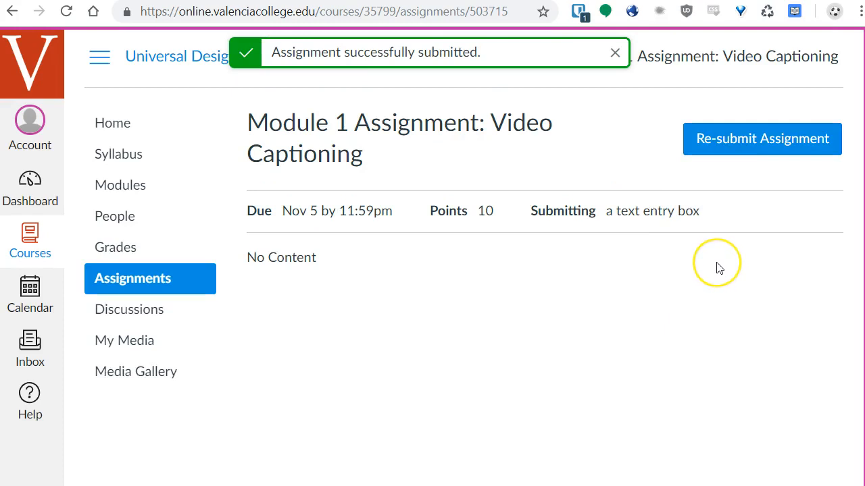
{"action": "mouse_move", "coordinate": [669, 262]}
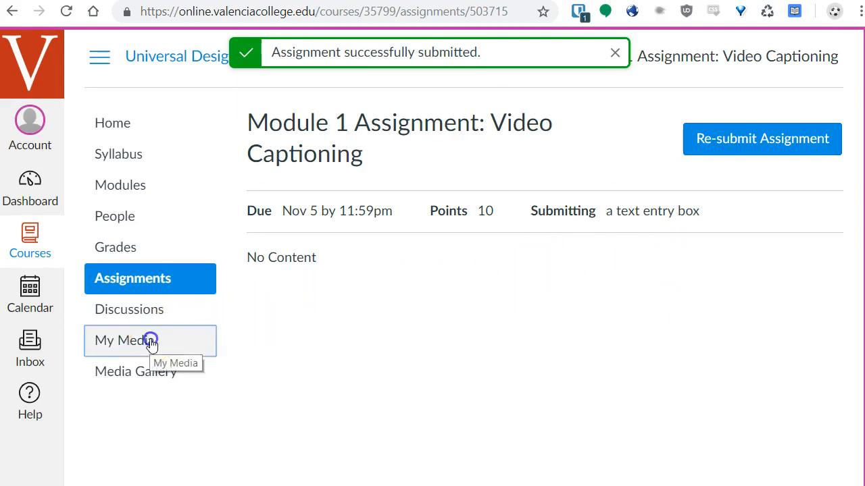
- Open Sample Video Introduction from the course's My Media and review its details
{"action": "left_click", "coordinate": [124, 341]}
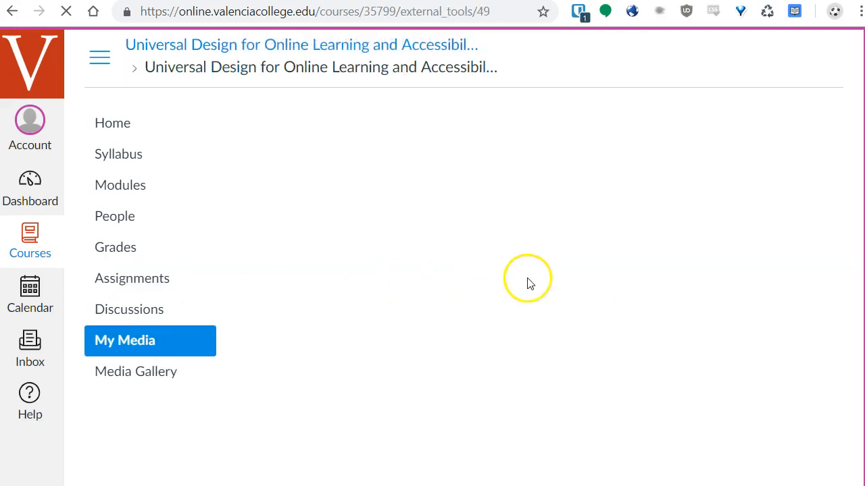
{"action": "mouse_move", "coordinate": [660, 269]}
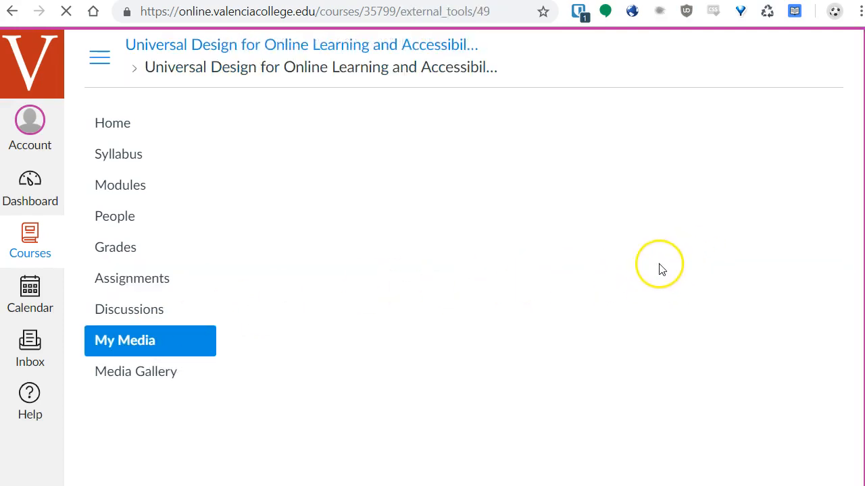
{"action": "mouse_move", "coordinate": [467, 368]}
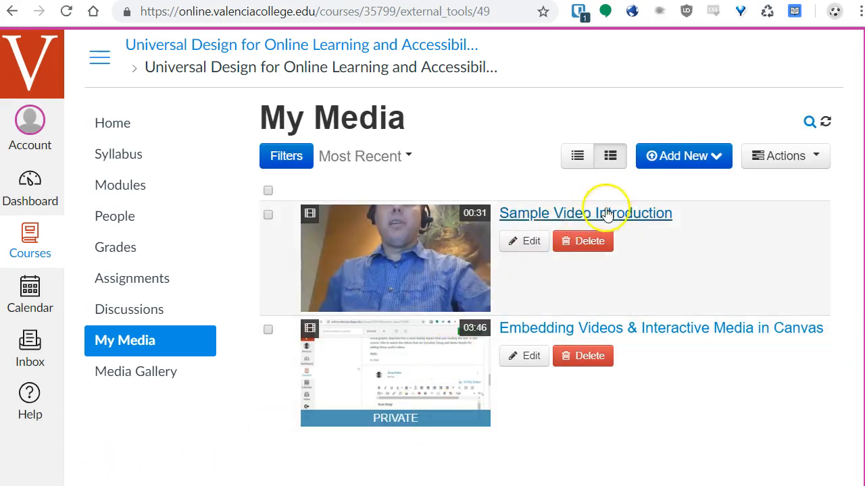
{"action": "mouse_move", "coordinate": [548, 214]}
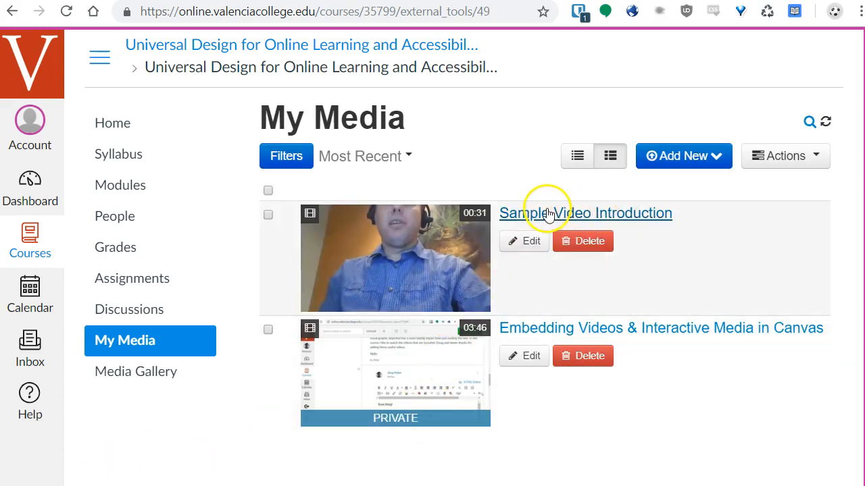
{"action": "mouse_move", "coordinate": [678, 230]}
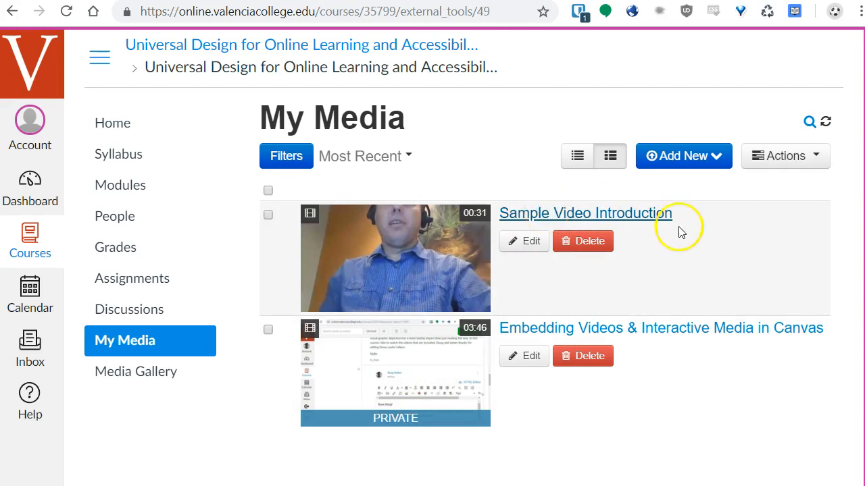
{"action": "left_click", "coordinate": [585, 213]}
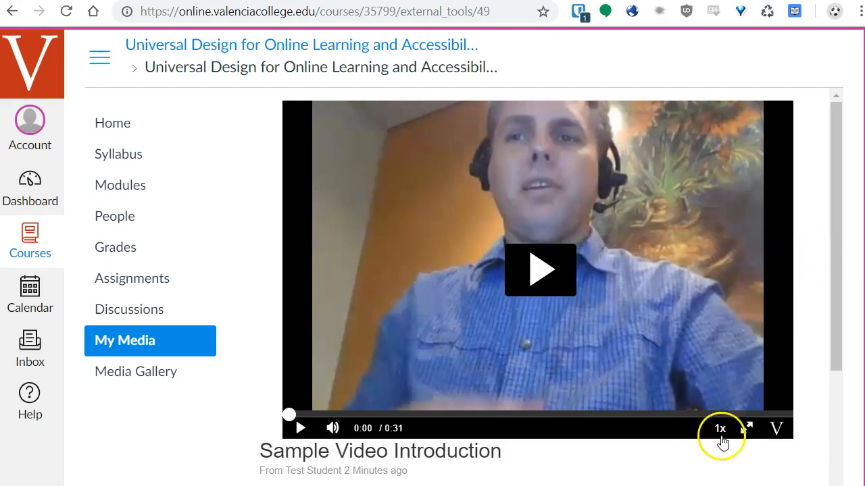
{"action": "scroll", "scroll_direction": "down", "scroll_amount": 3}
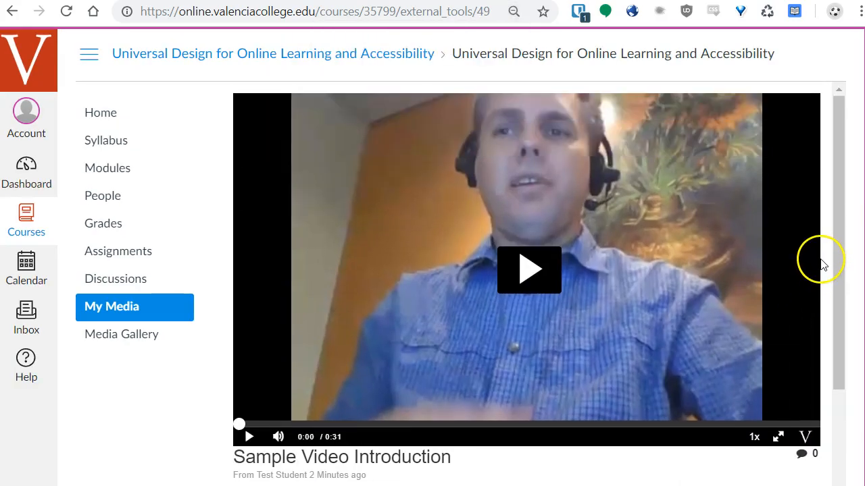
{"action": "scroll", "scroll_direction": "down", "scroll_amount": 3}
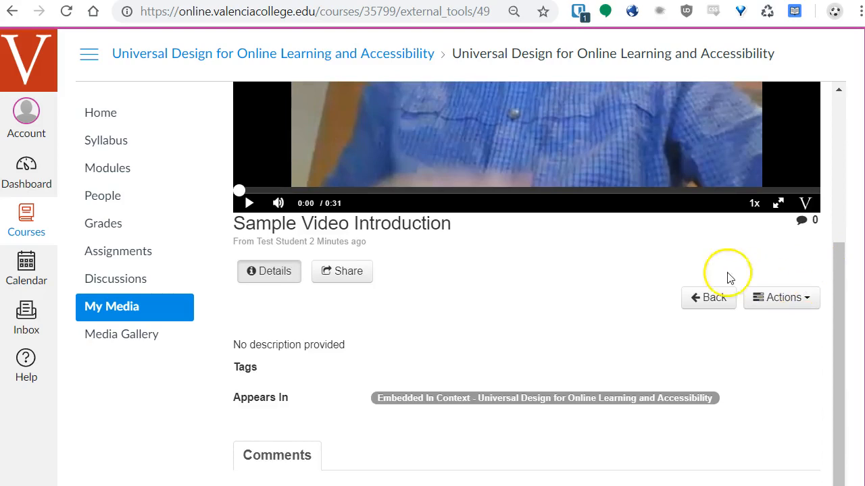
{"action": "mouse_move", "coordinate": [781, 297]}
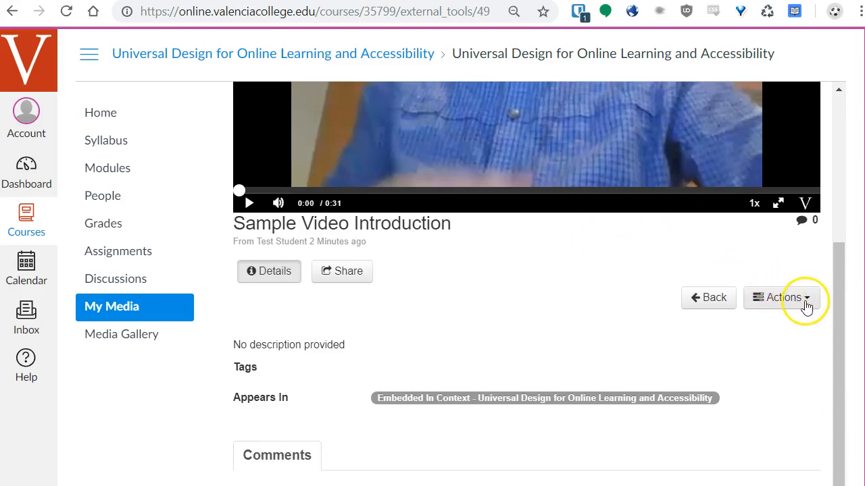
- Order automatic machine captions for Sample Video Introduction via Actions > Order Captions
{"action": "left_click", "coordinate": [781, 297]}
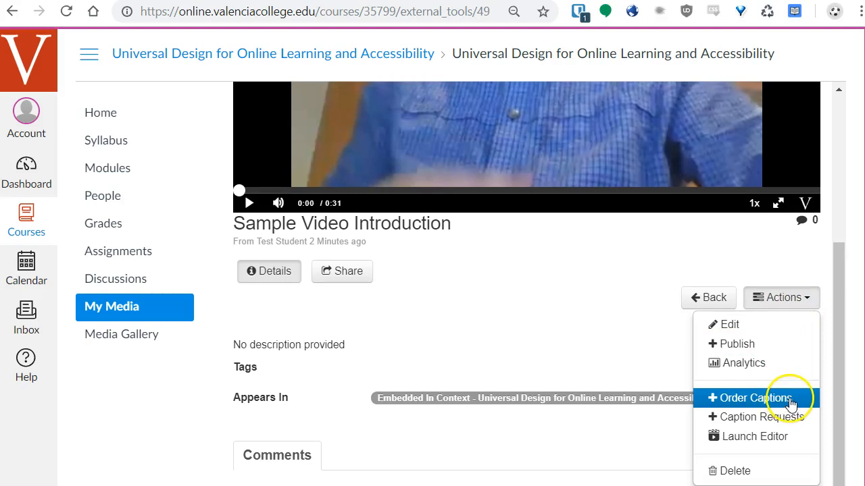
{"action": "left_click", "coordinate": [754, 397]}
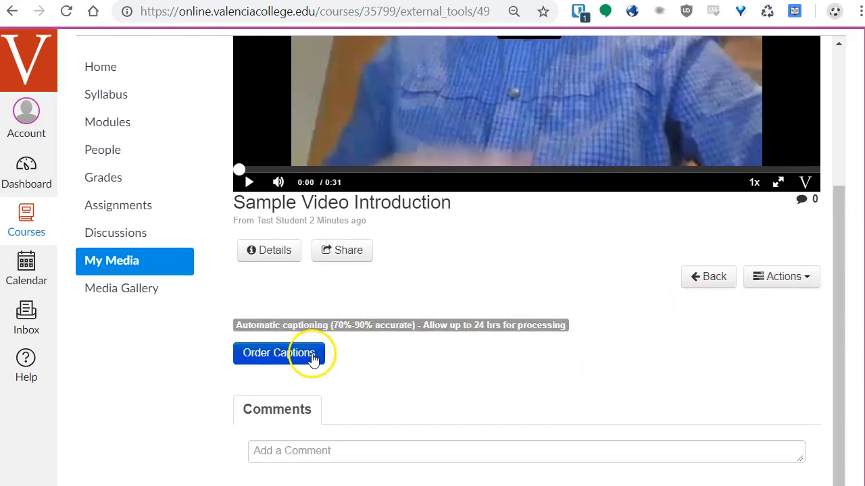
{"action": "left_click", "coordinate": [279, 353]}
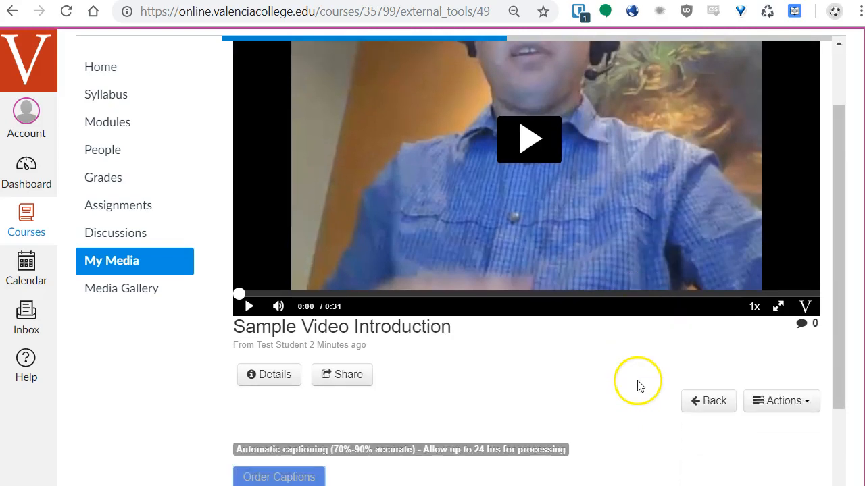
{"action": "mouse_move", "coordinate": [570, 370]}
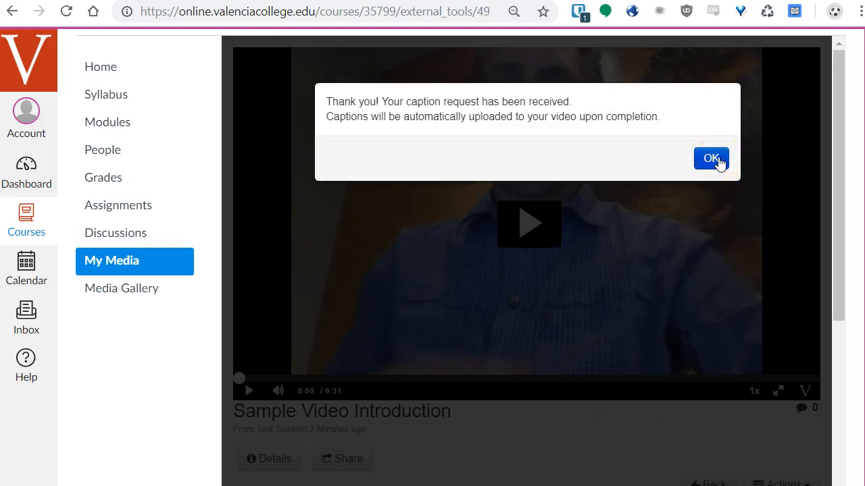
- Dismiss the caption request confirmation, leaving the Sample Video Introduction request listed as pending
{"action": "left_click", "coordinate": [710, 158]}
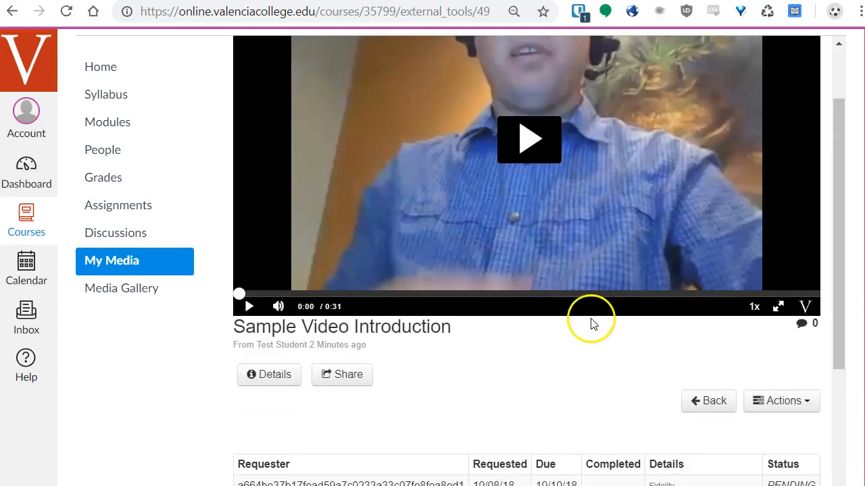
{"action": "scroll", "scroll_direction": "down", "scroll_amount": 3}
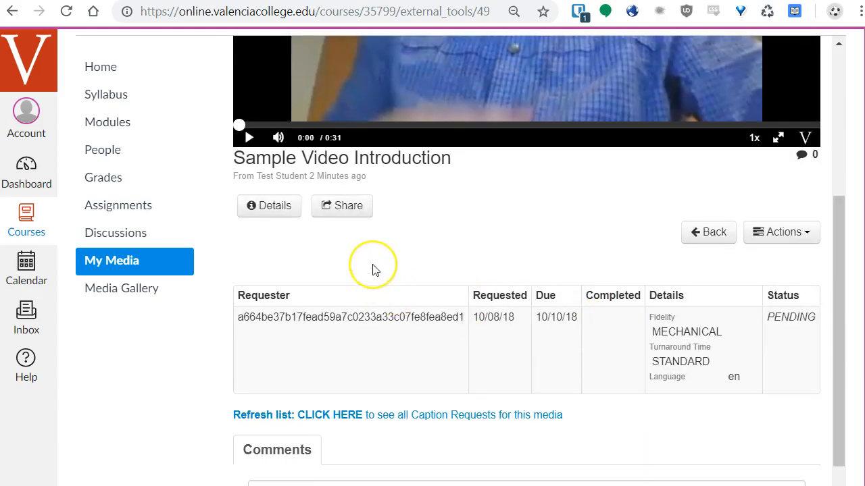
{"action": "mouse_move", "coordinate": [340, 261]}
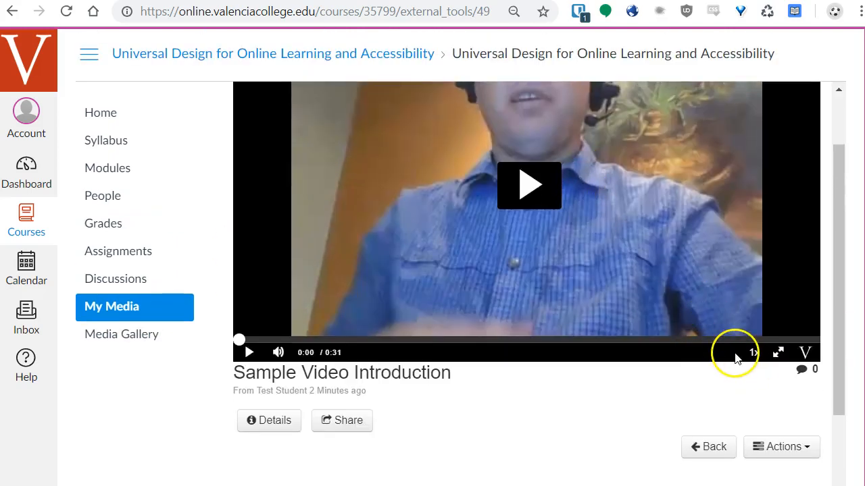
{"action": "mouse_move", "coordinate": [554, 417]}
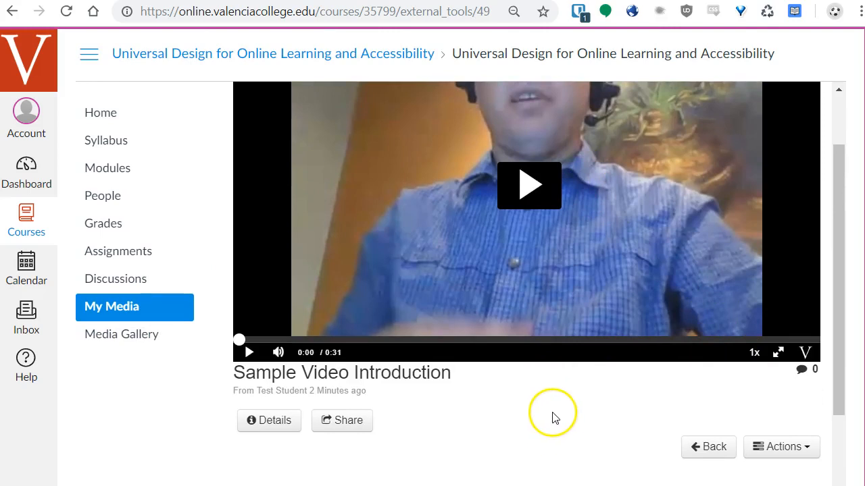
{"action": "mouse_move", "coordinate": [583, 416]}
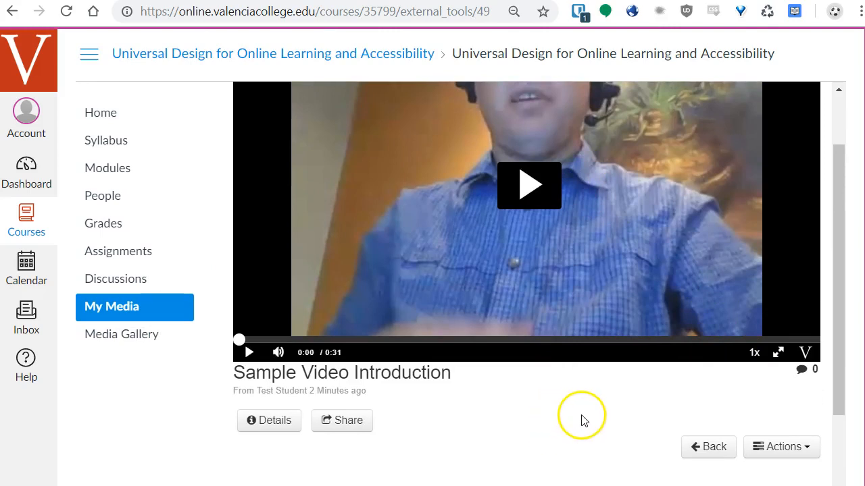